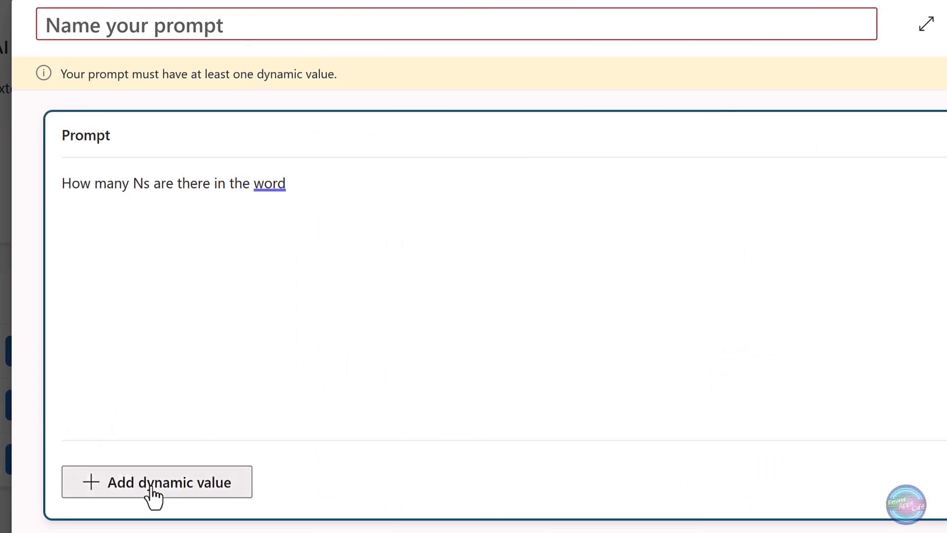
- Insert a dynamic value into the N-counting prompt and enter a sample test value
{"action": "left_click", "coordinate": [157, 481]}
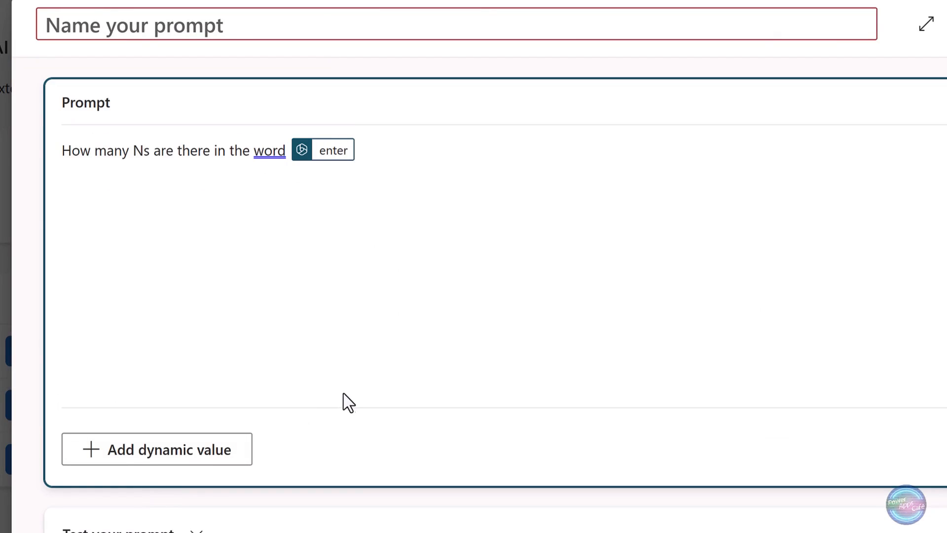
{"action": "scroll", "scroll_direction": "down", "scroll_amount": 3}
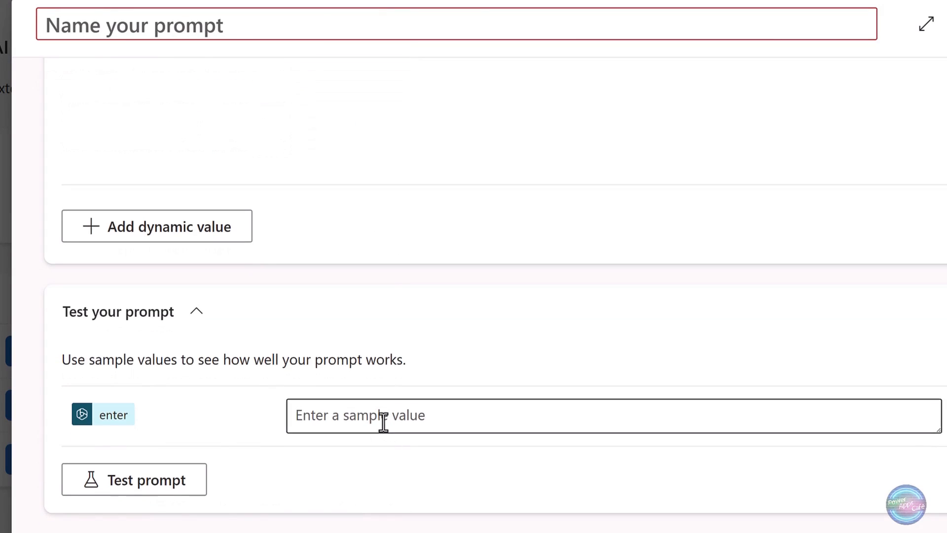
{"action": "left_click", "coordinate": [134, 479]}
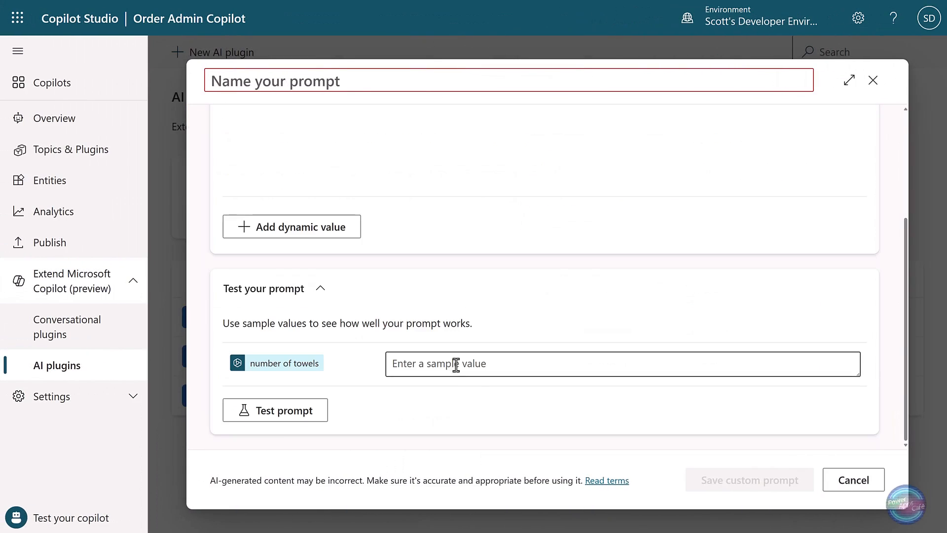
{"action": "left_click", "coordinate": [274, 409]}
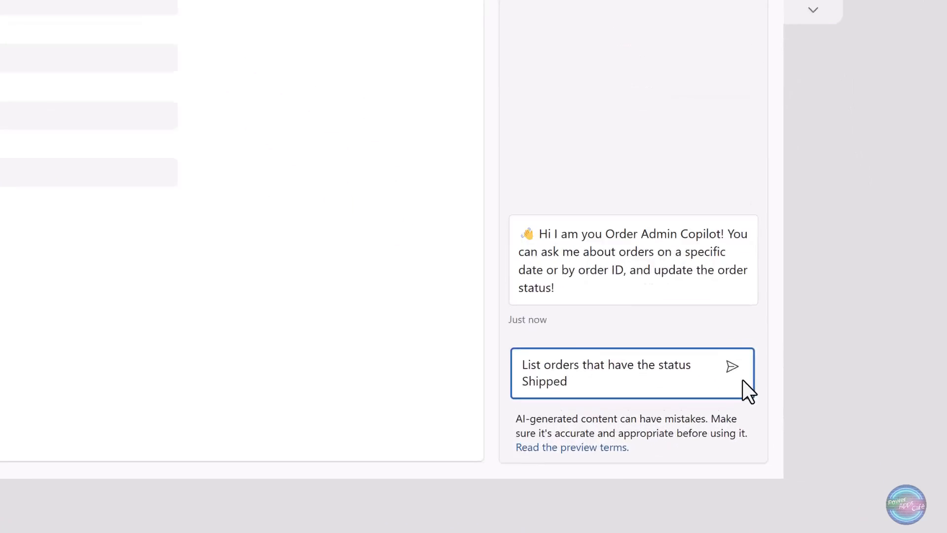
- Send the Shipped status query in Norwegian, then view List Orders by Status inputs
{"action": "left_click", "coordinate": [732, 366]}
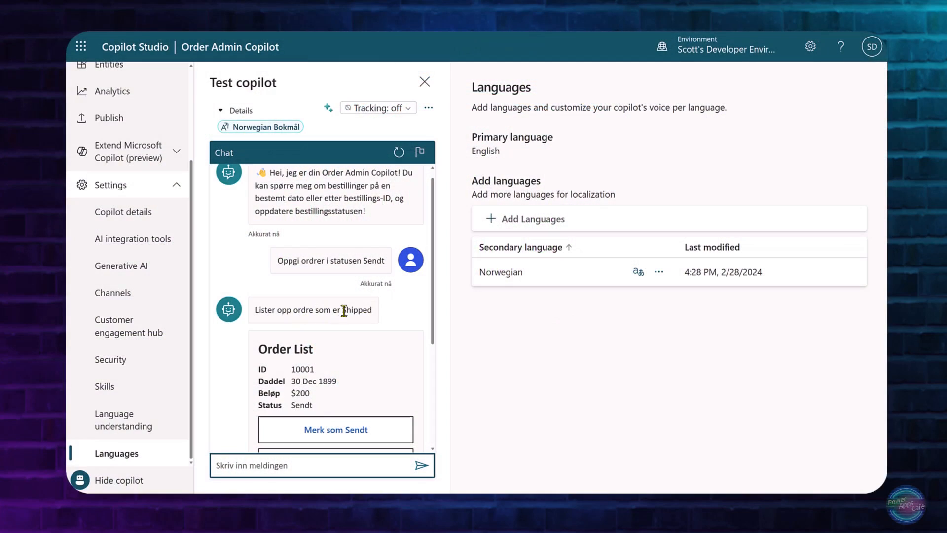
{"action": "scroll", "scroll_direction": "down", "scroll_amount": 3}
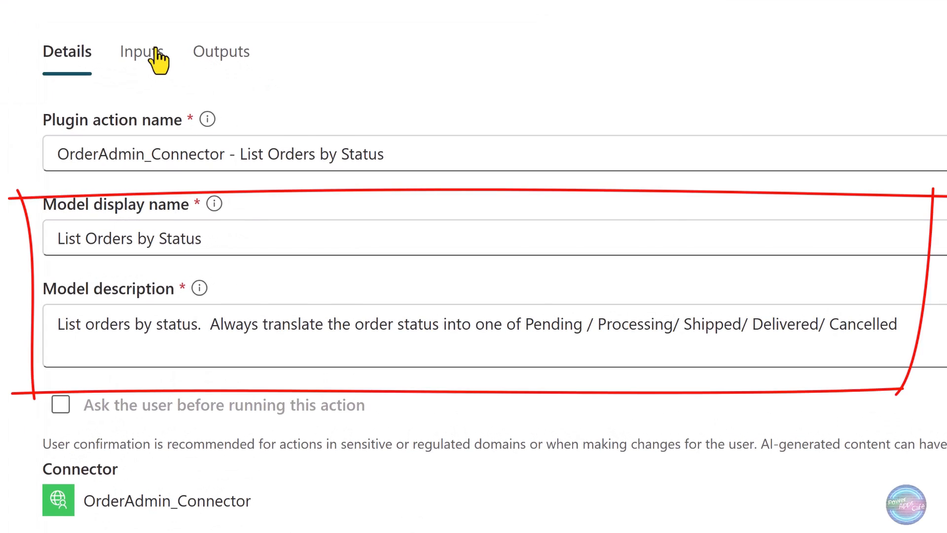
{"action": "left_click", "coordinate": [220, 51]}
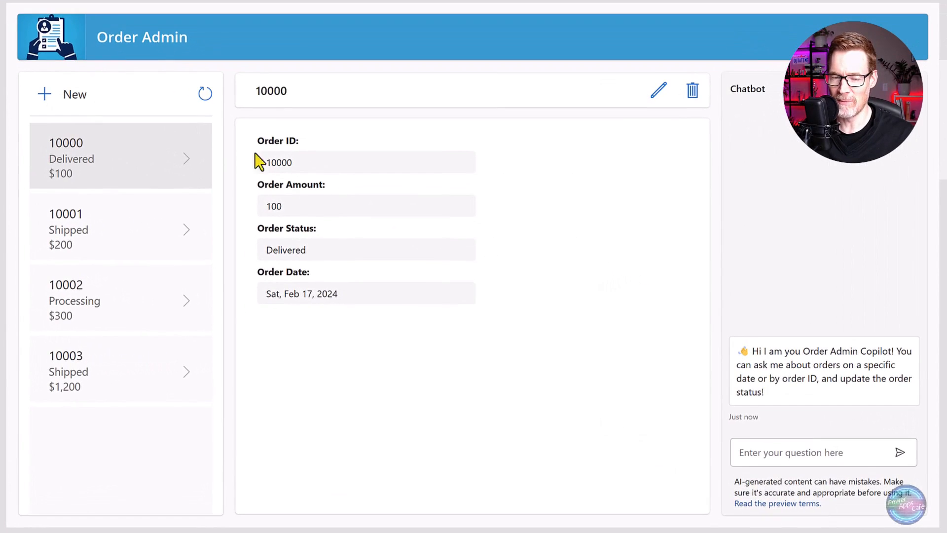
{"action": "mouse_move", "coordinate": [625, 345]}
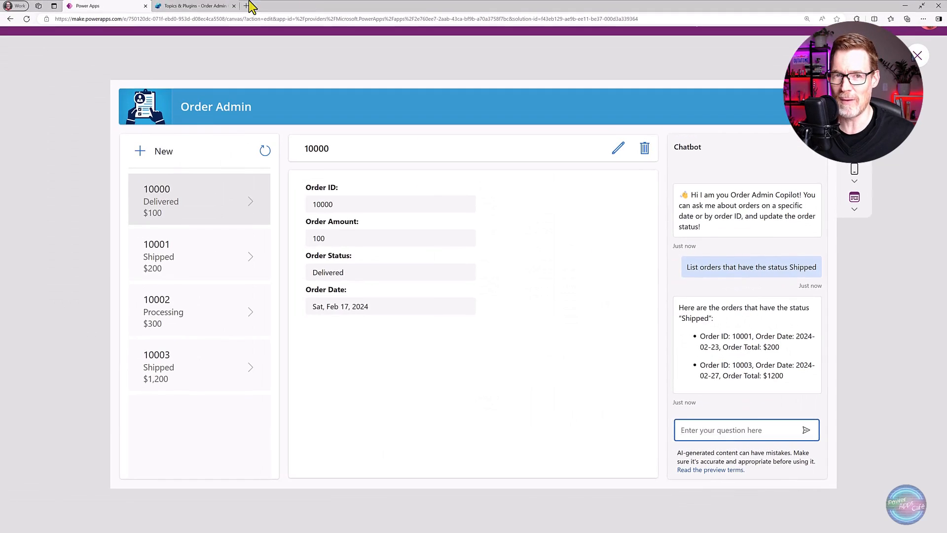
- Review the List Orders by Status plugin action's inputs and outputs
{"action": "left_click", "coordinate": [193, 6]}
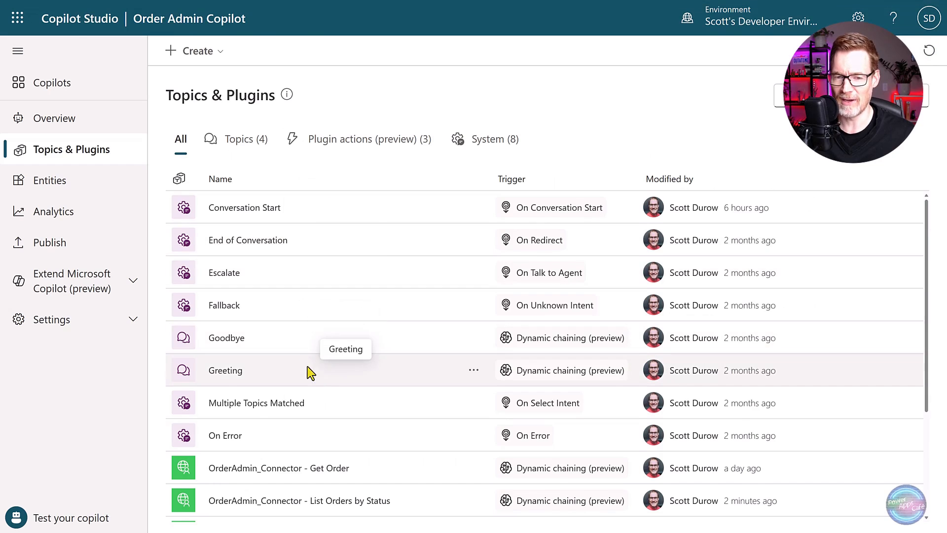
{"action": "left_click", "coordinate": [225, 371]}
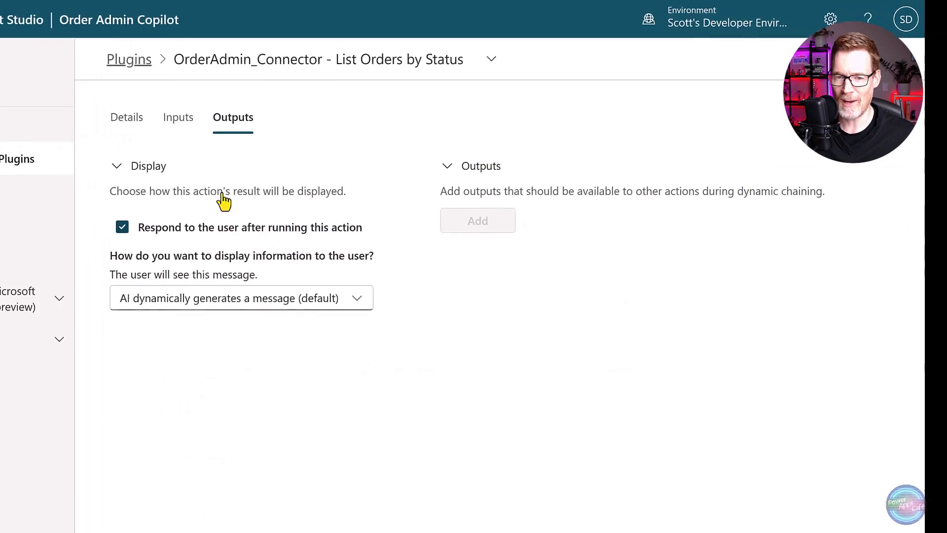
{"action": "left_click", "coordinate": [178, 117]}
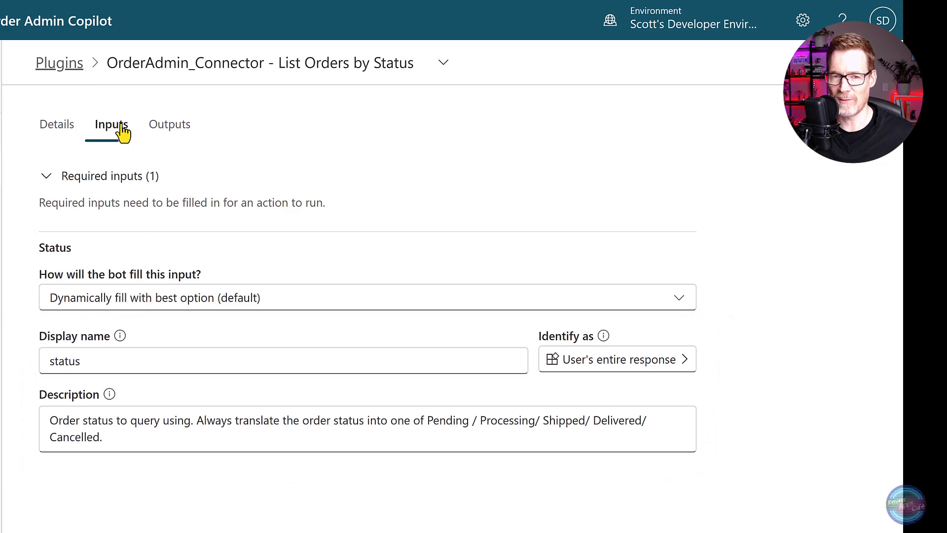
{"action": "left_click", "coordinate": [296, 110]}
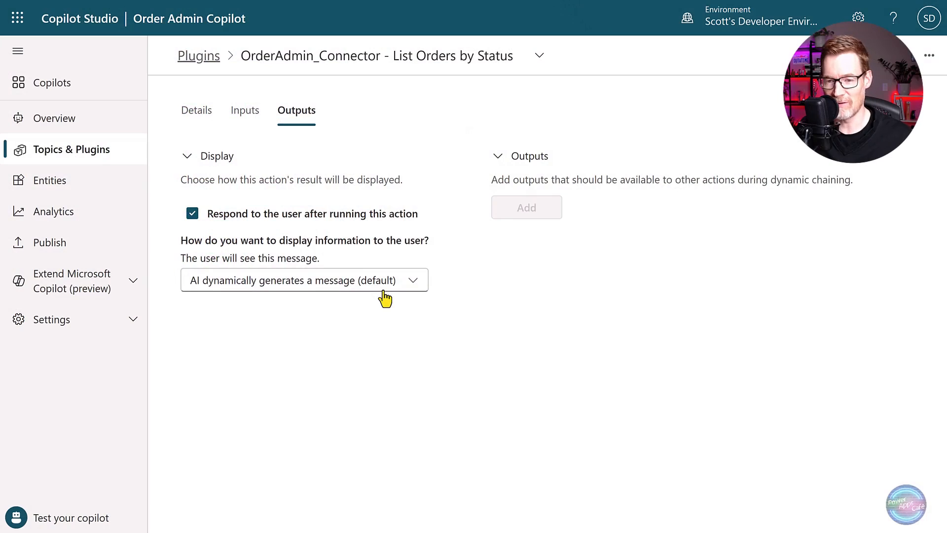
{"action": "mouse_move", "coordinate": [58, 180]}
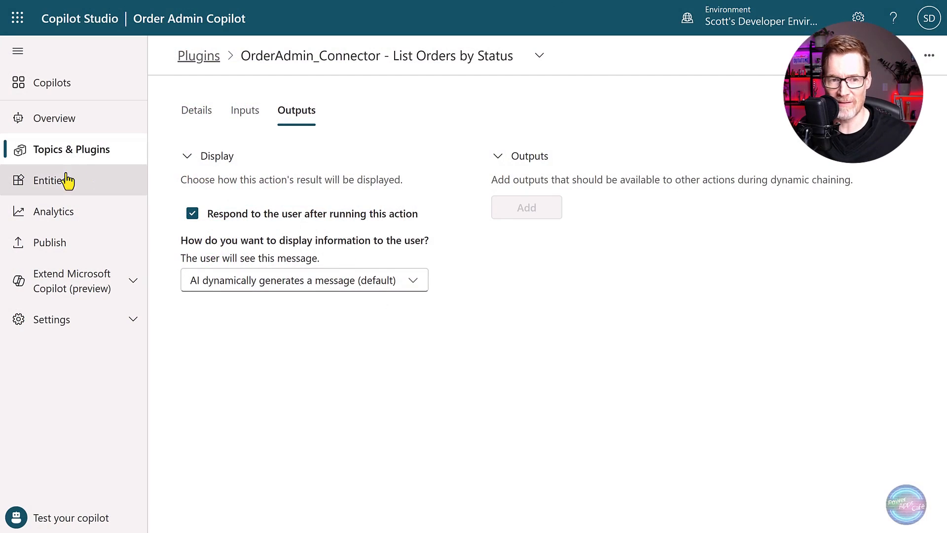
- Inspect the OrderStatus closed-list entity, then return to Topics & Plugins
{"action": "left_click", "coordinate": [51, 180]}
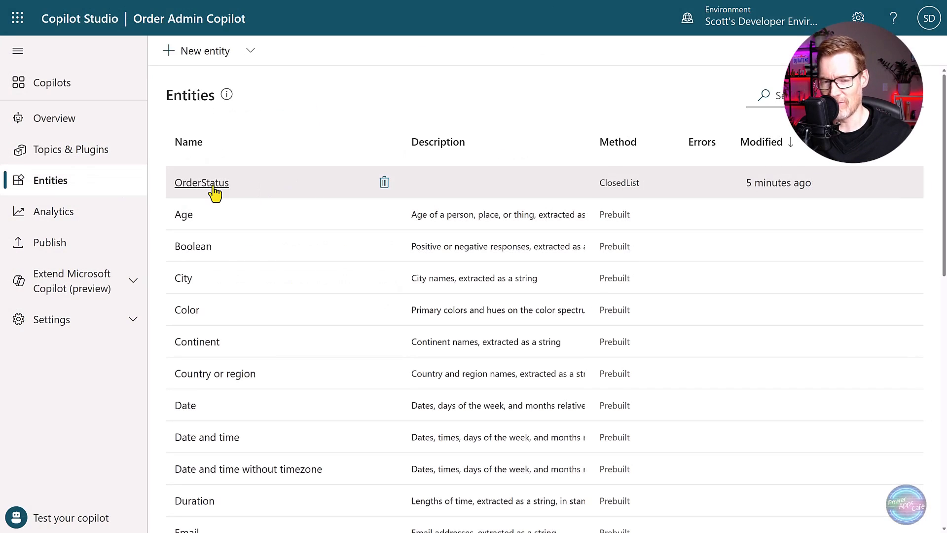
{"action": "left_click", "coordinate": [201, 183]}
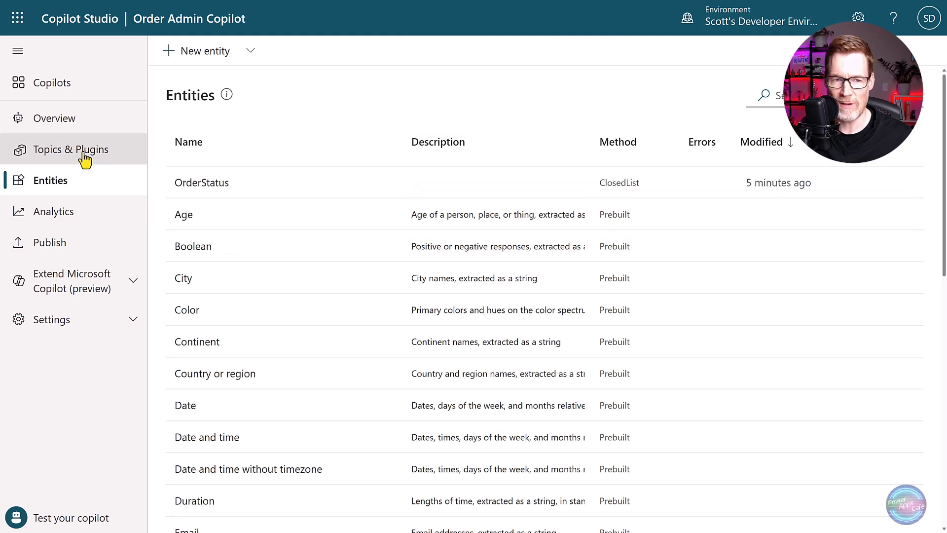
{"action": "left_click", "coordinate": [71, 148]}
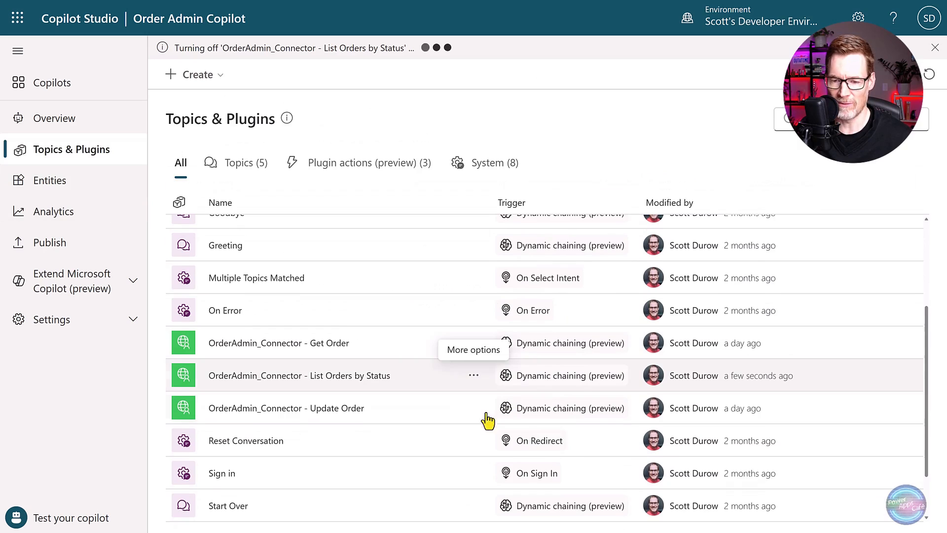
{"action": "mouse_move", "coordinate": [223, 82]}
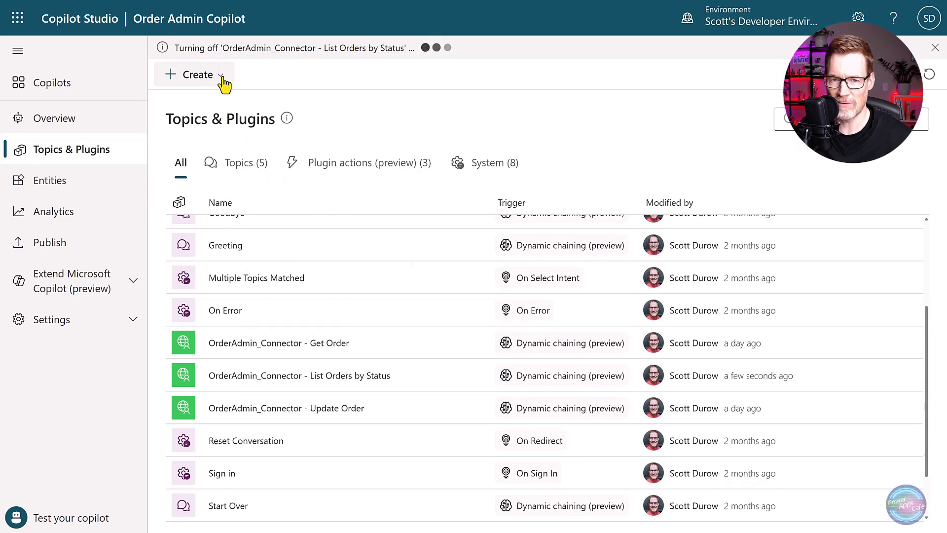
- Create a blank topic triggered by 'Allows the user to list orders that have a specific order status'
{"action": "left_click", "coordinate": [195, 75]}
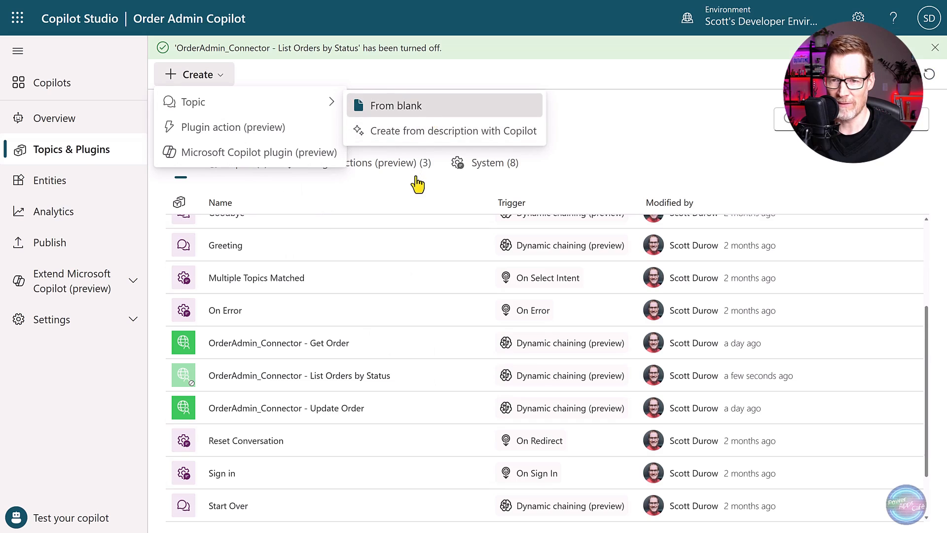
{"action": "left_click", "coordinate": [396, 105]}
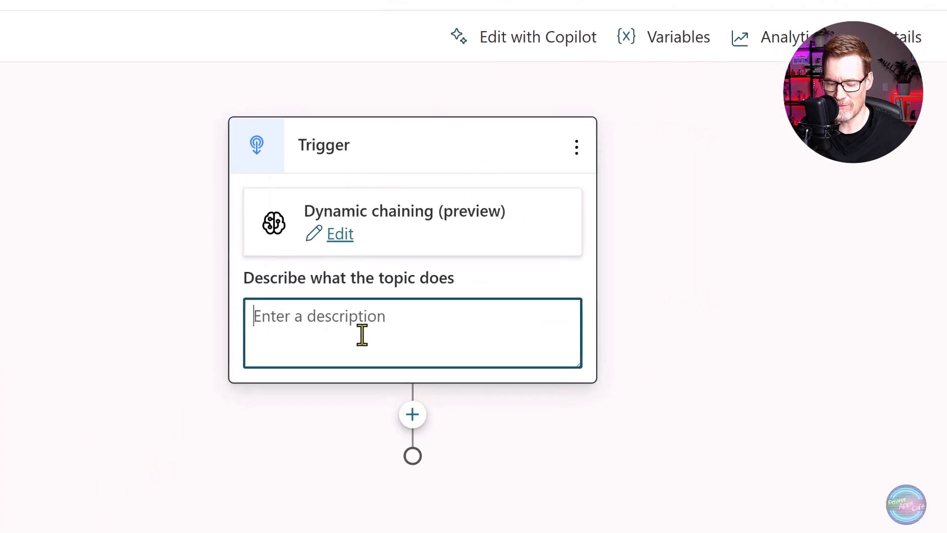
{"action": "type", "text": "Allows the user to list orders that have a specific order status. E.g List orders that have the status Shipped"}
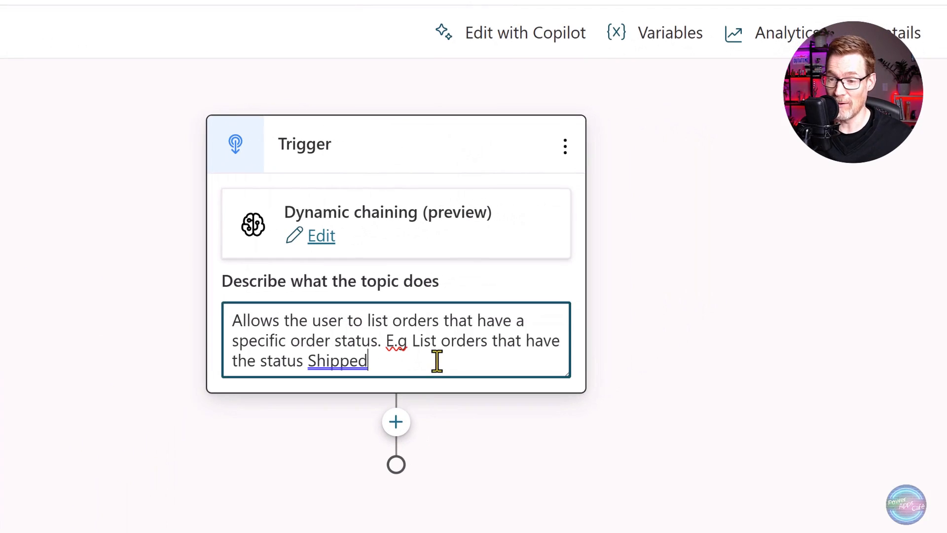
- Add an Ask a question node that identifies the OrderStatus options
{"action": "left_click", "coordinate": [396, 421]}
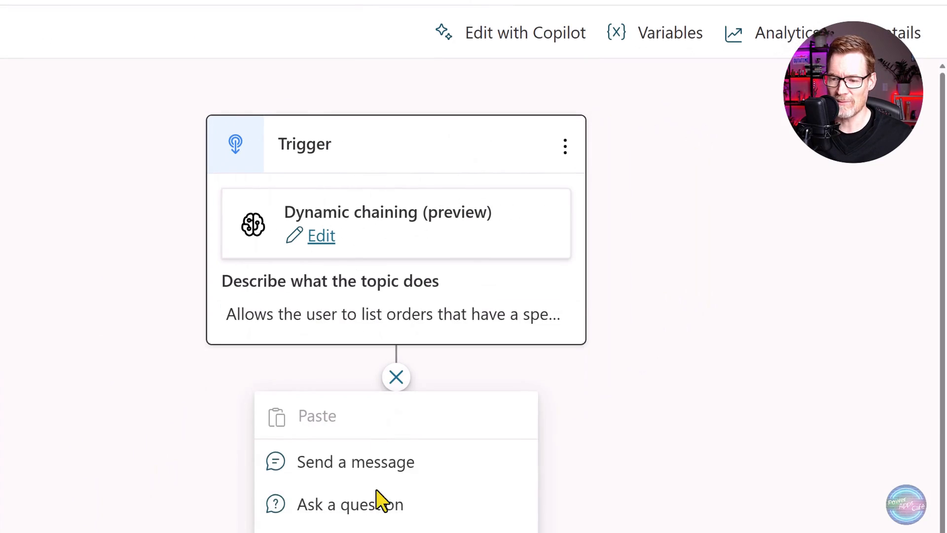
{"action": "left_click", "coordinate": [349, 504]}
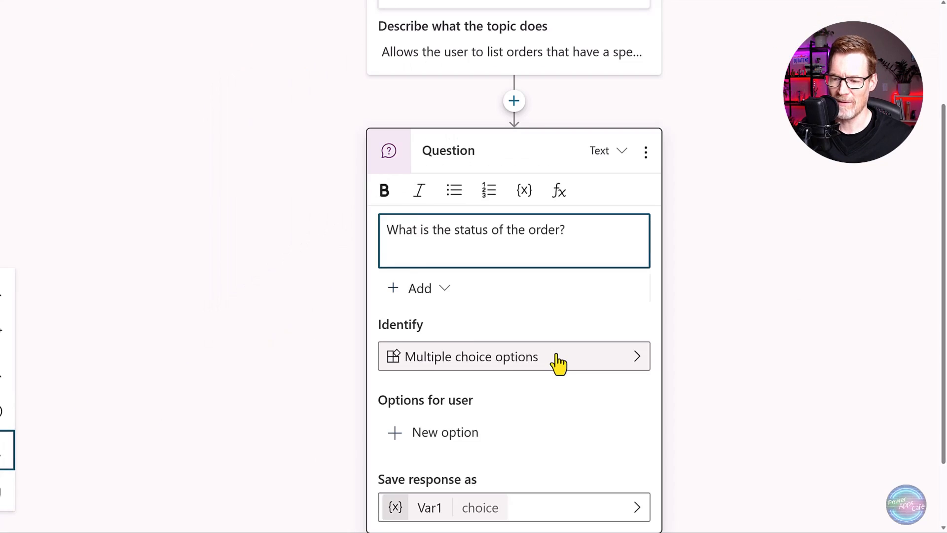
{"action": "left_click", "coordinate": [513, 355]}
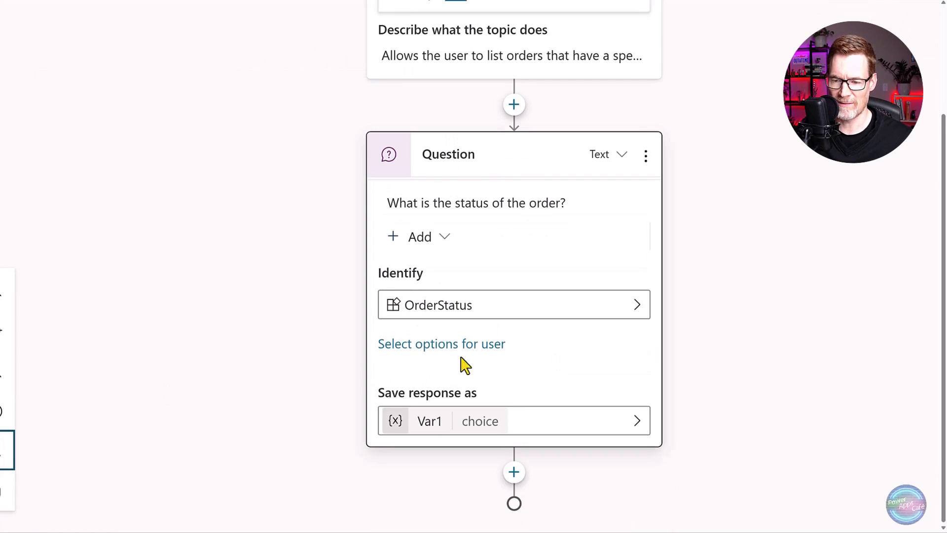
{"action": "left_click", "coordinate": [441, 343]}
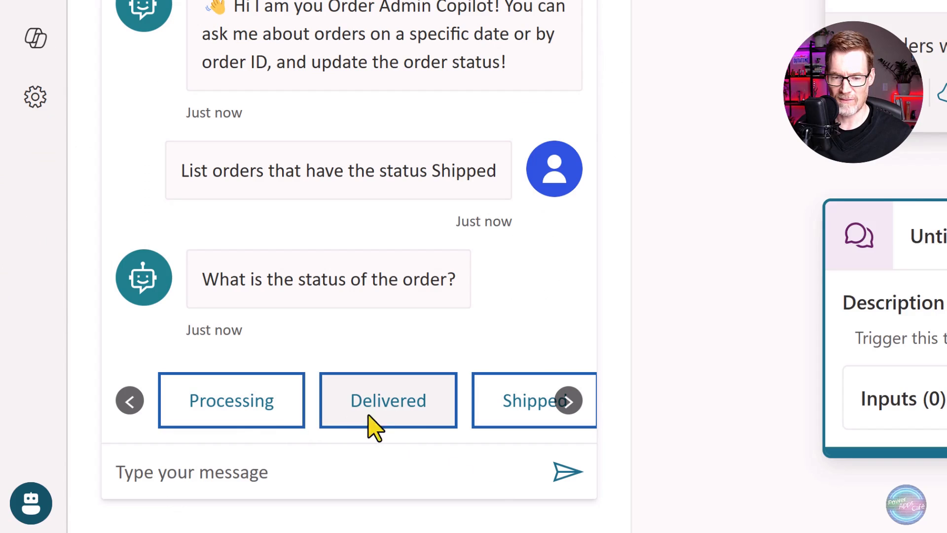
- Answer Processing in test chat and let orderStatusChoice receive values from other topics
{"action": "left_click", "coordinate": [232, 400]}
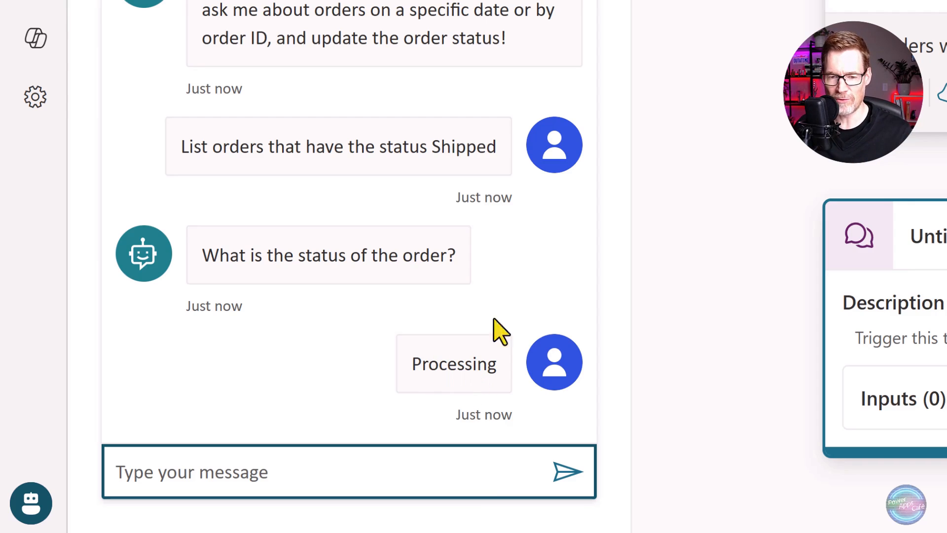
{"action": "double_click", "coordinate": [462, 146]}
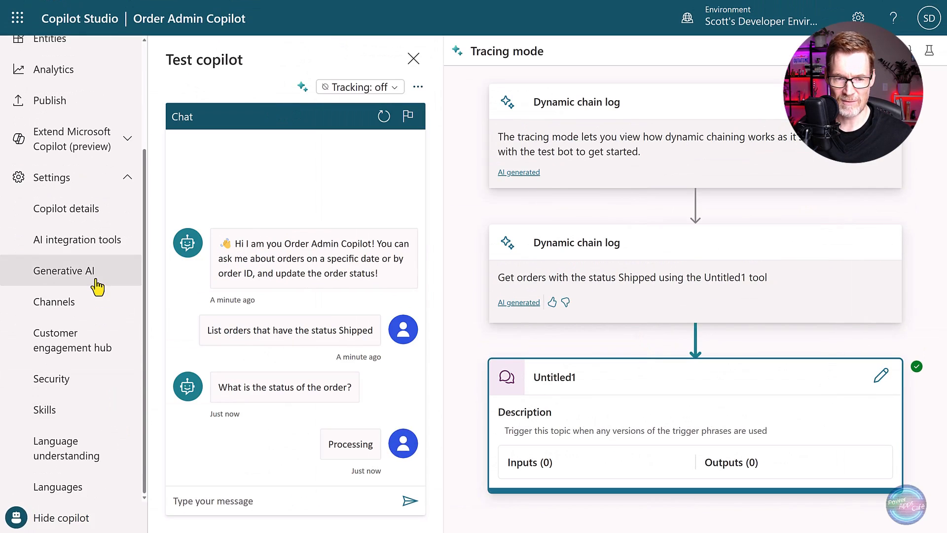
{"action": "left_click", "coordinate": [65, 269]}
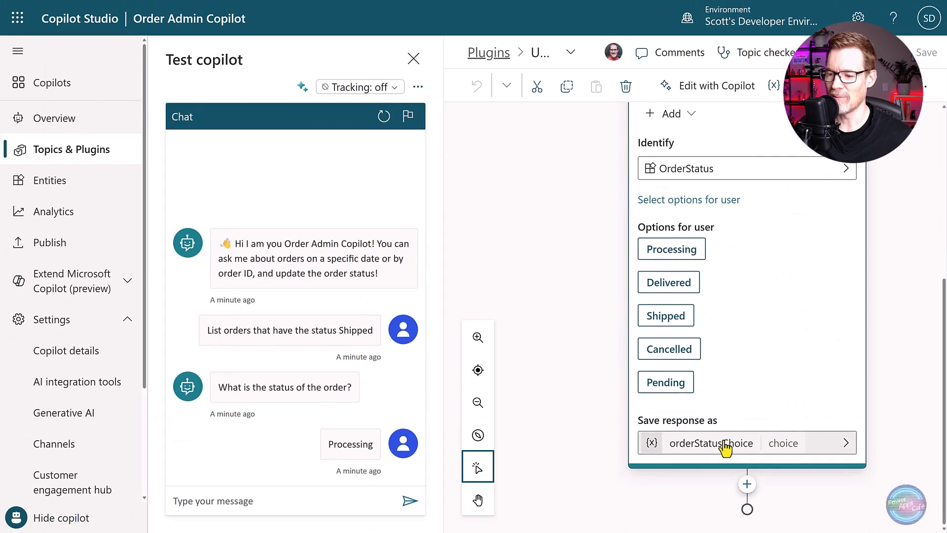
{"action": "left_click", "coordinate": [712, 443]}
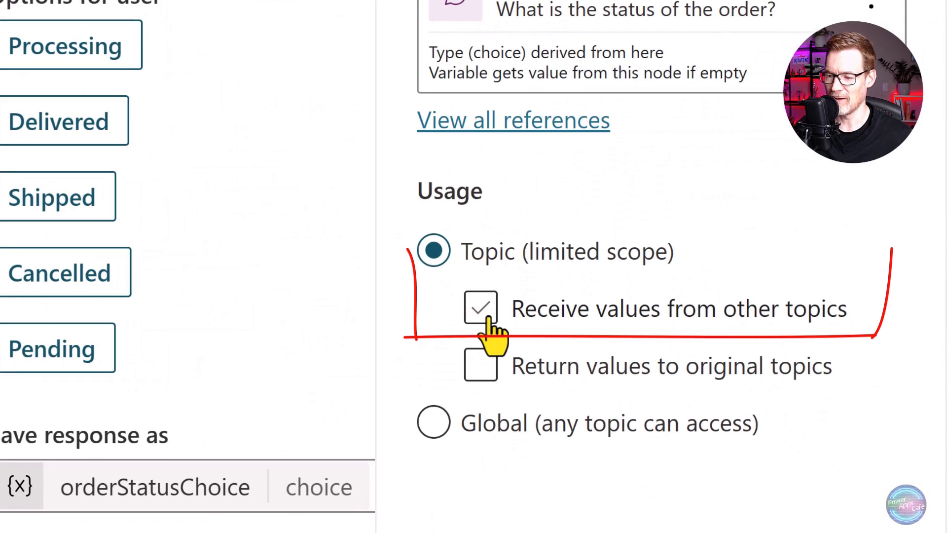
{"action": "left_click", "coordinate": [480, 308]}
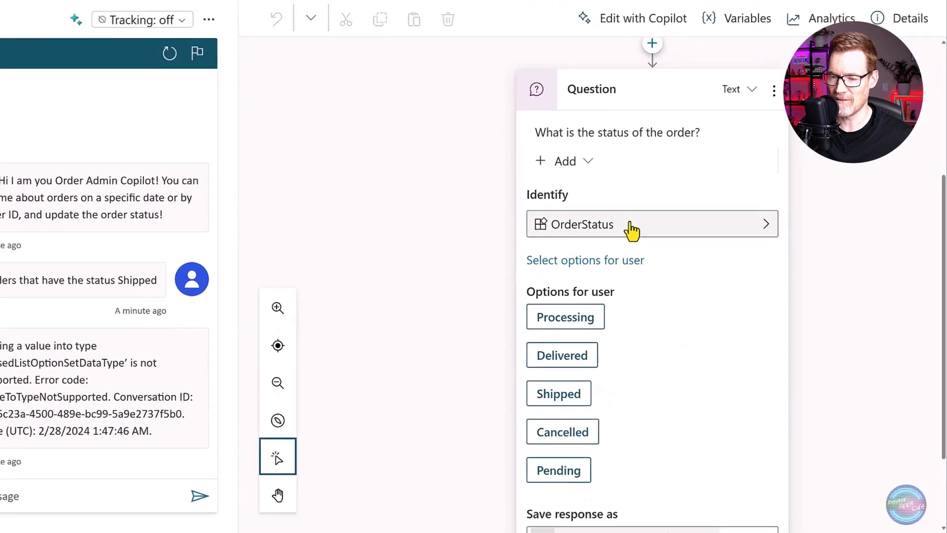
- Save the entire response to orderStatusString and echo it in 'Listing orders that are…'
{"action": "left_click", "coordinate": [652, 224]}
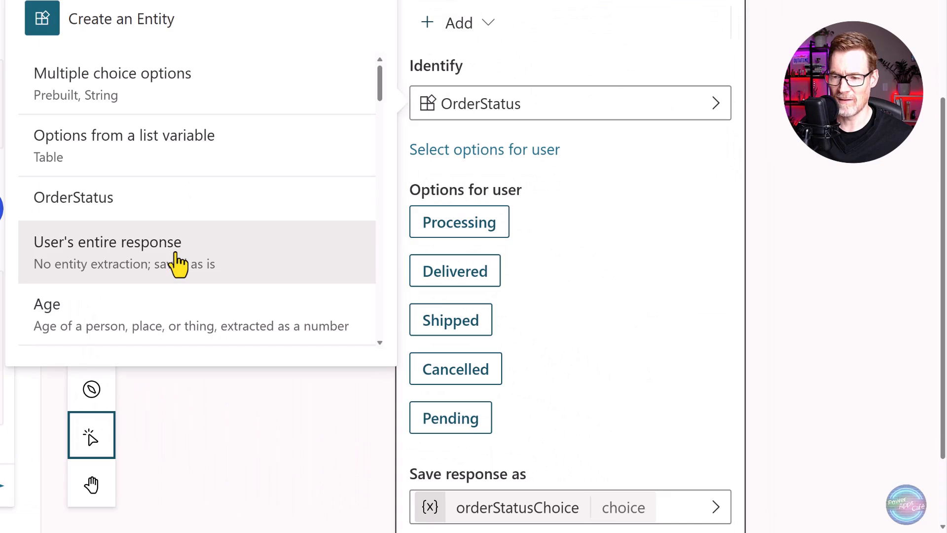
{"action": "left_click", "coordinate": [107, 242]}
{"action": "type", "text": "Listing orders that are"}
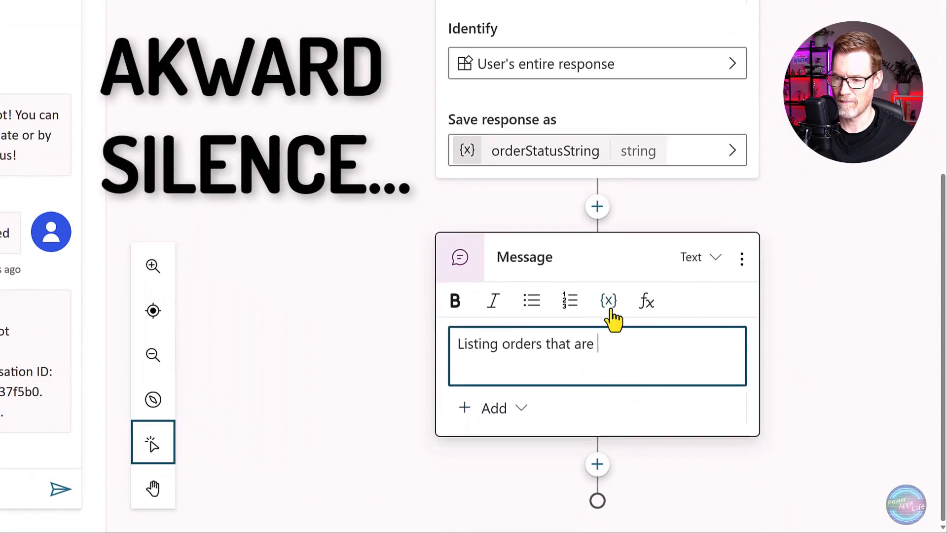
{"action": "left_click", "coordinate": [608, 301]}
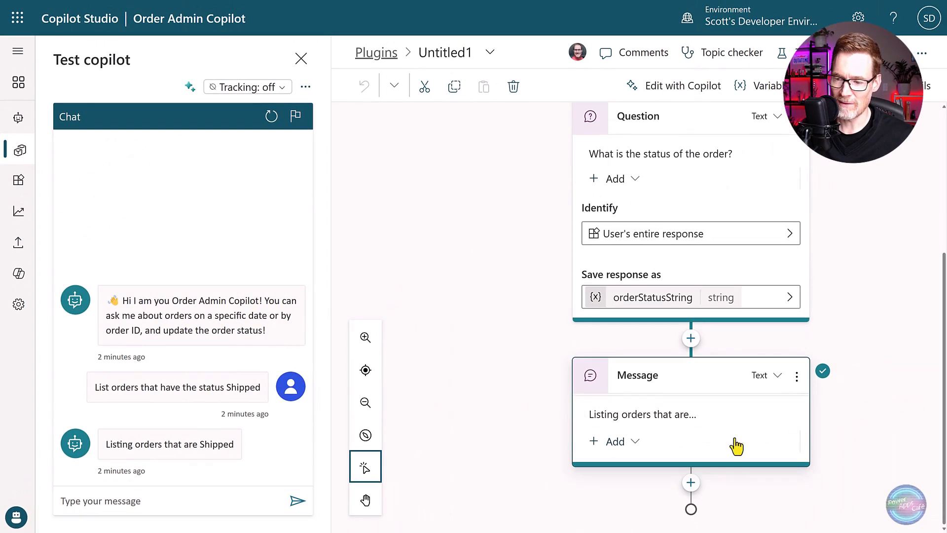
- Call List Orders by Status with orderStatusString, storing results in OrderListByStatus
{"action": "left_click", "coordinate": [691, 482]}
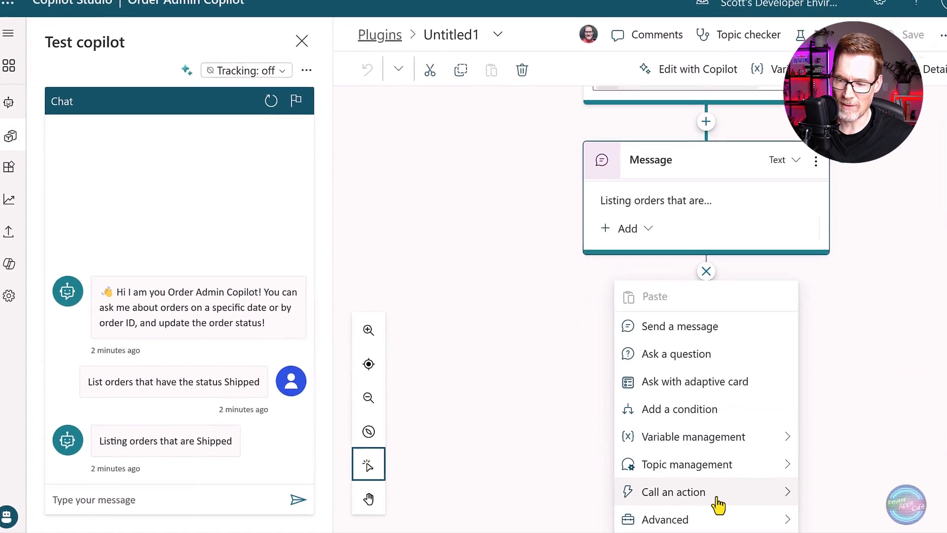
{"action": "left_click", "coordinate": [672, 491]}
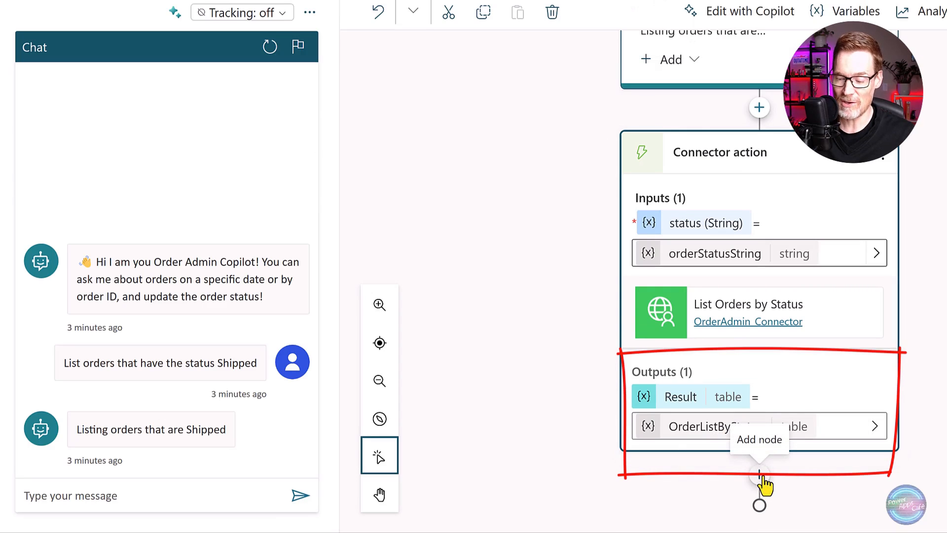
{"action": "left_click", "coordinate": [759, 489]}
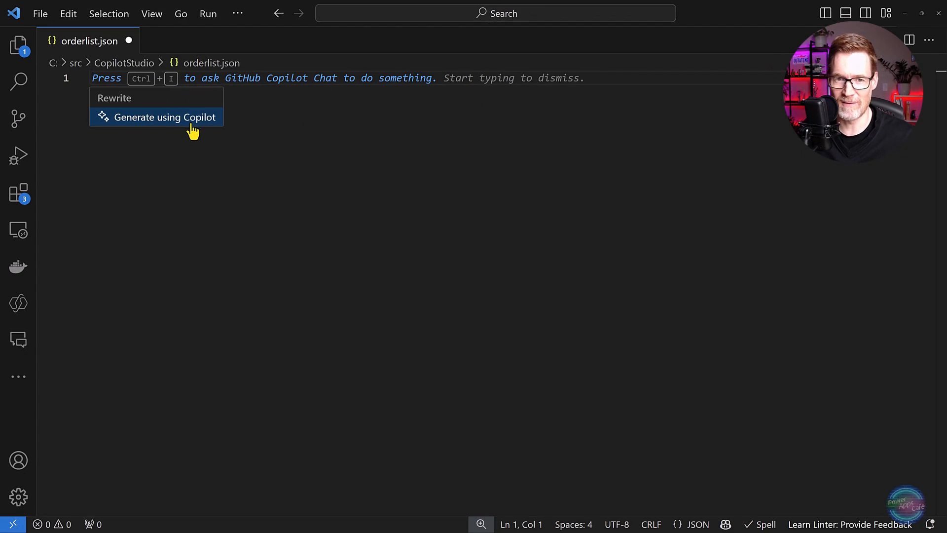
- Generate the orderlist.json Adaptive Card with ID, Order Date, Amount, Status and shipping buttons
{"action": "left_click", "coordinate": [164, 116]}
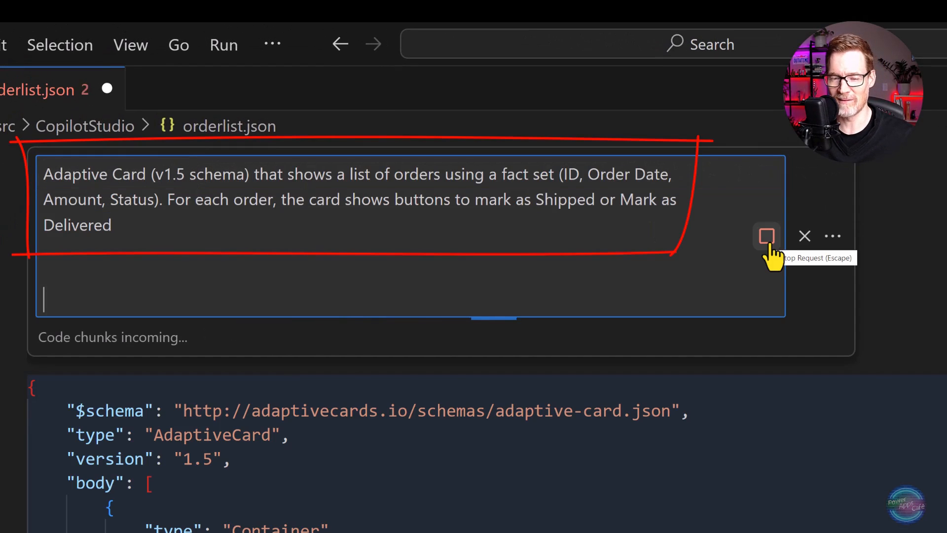
{"action": "left_click", "coordinate": [767, 236]}
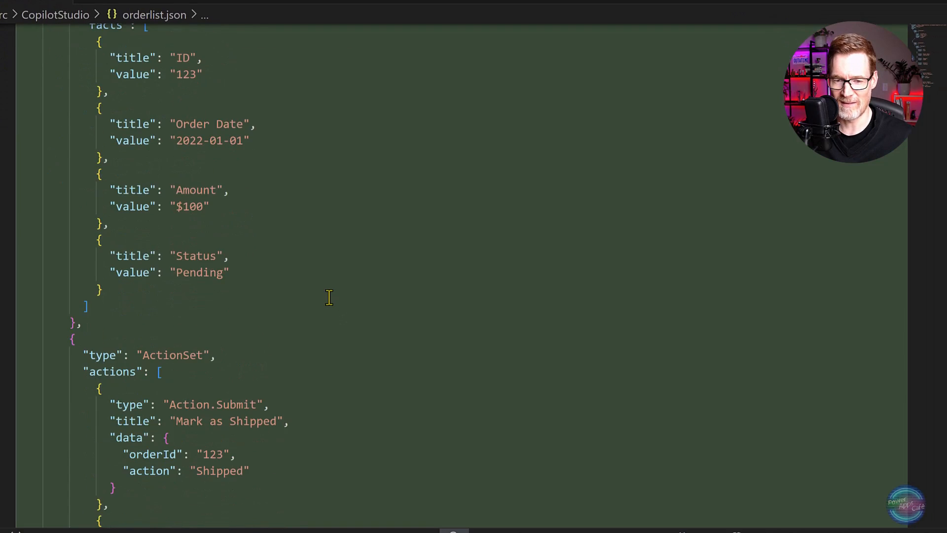
{"action": "scroll", "scroll_direction": "down", "scroll_amount": 3}
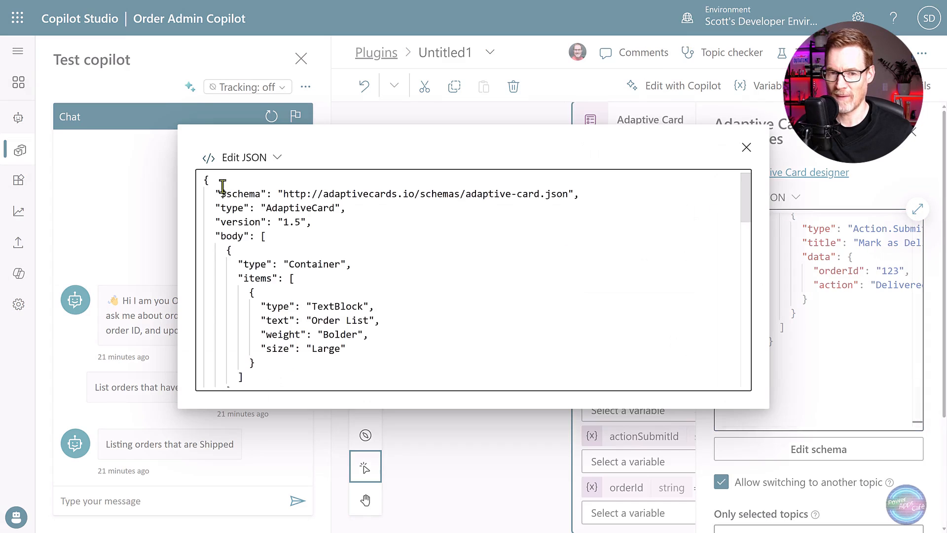
- Turn the card into a formula wrapping the facts in ForAll(Topic.OrderListByStatus, …)
{"action": "left_click", "coordinate": [746, 147]}
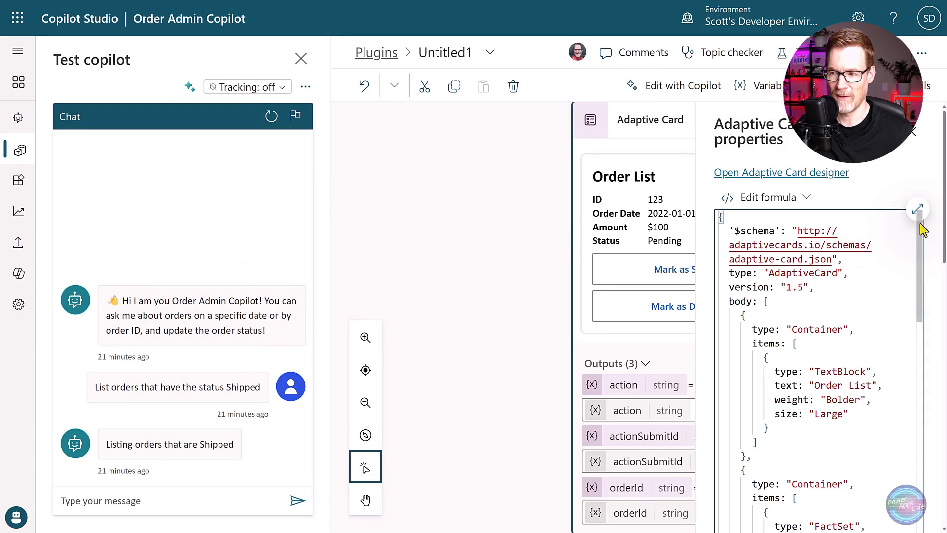
{"action": "left_click", "coordinate": [917, 210]}
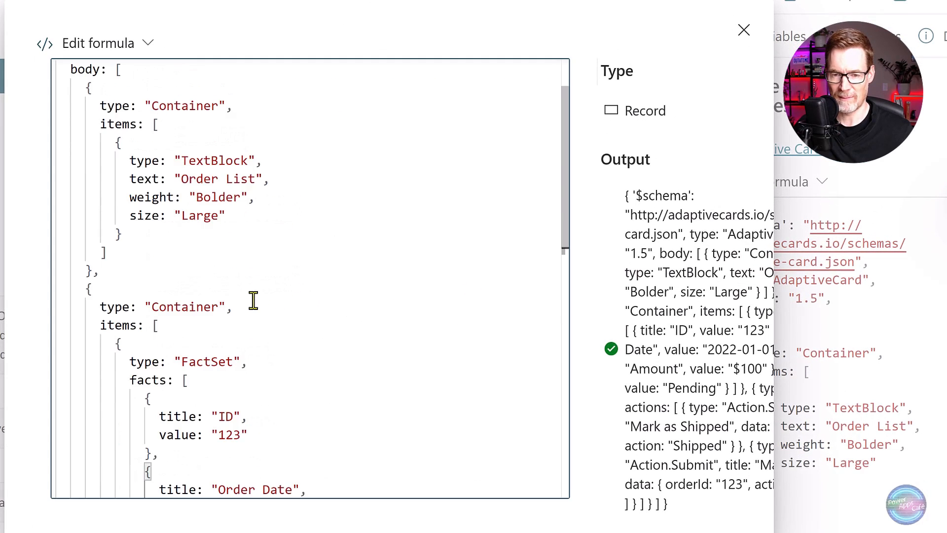
{"action": "scroll", "scroll_direction": "down", "scroll_amount": 3}
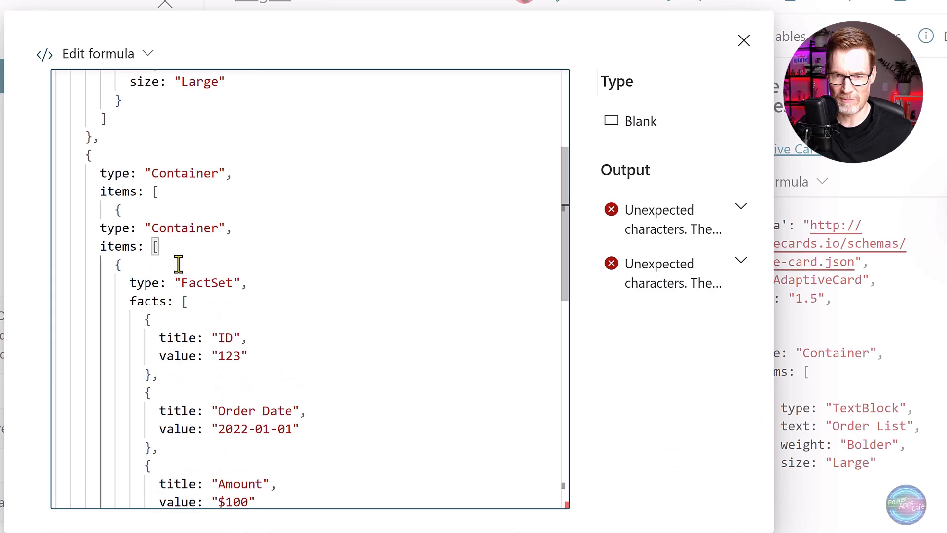
{"action": "type", "text": "ForAll(Topic.OrderListByStatus,"}
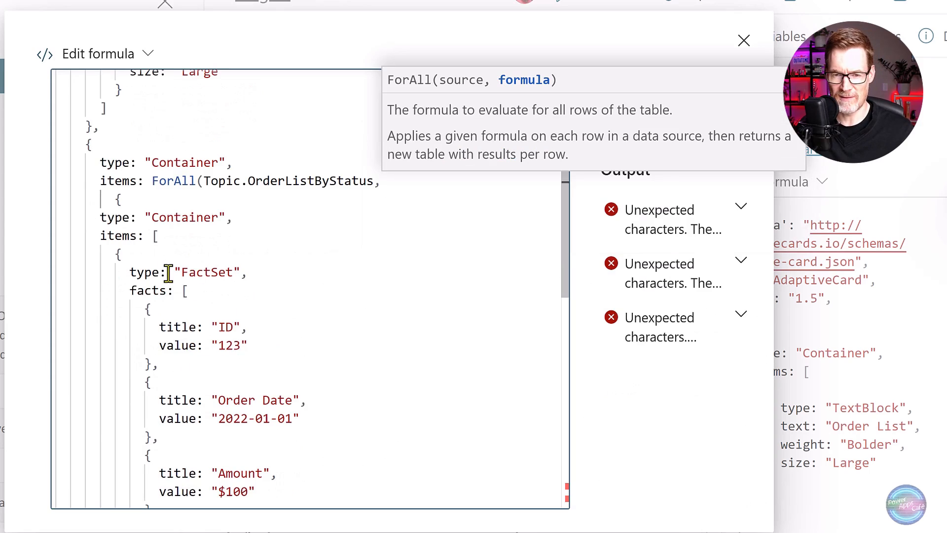
{"action": "left_click", "coordinate": [744, 41]}
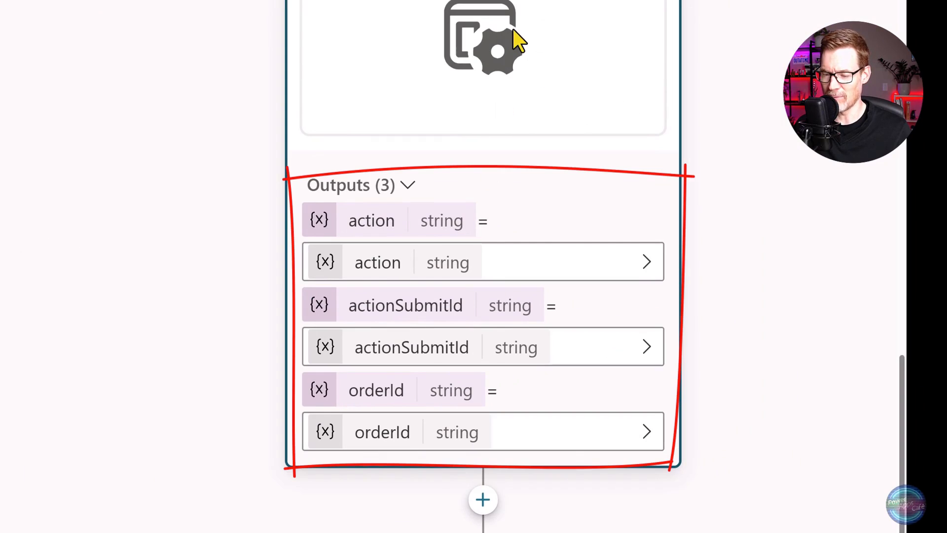
{"action": "mouse_move", "coordinate": [484, 70]}
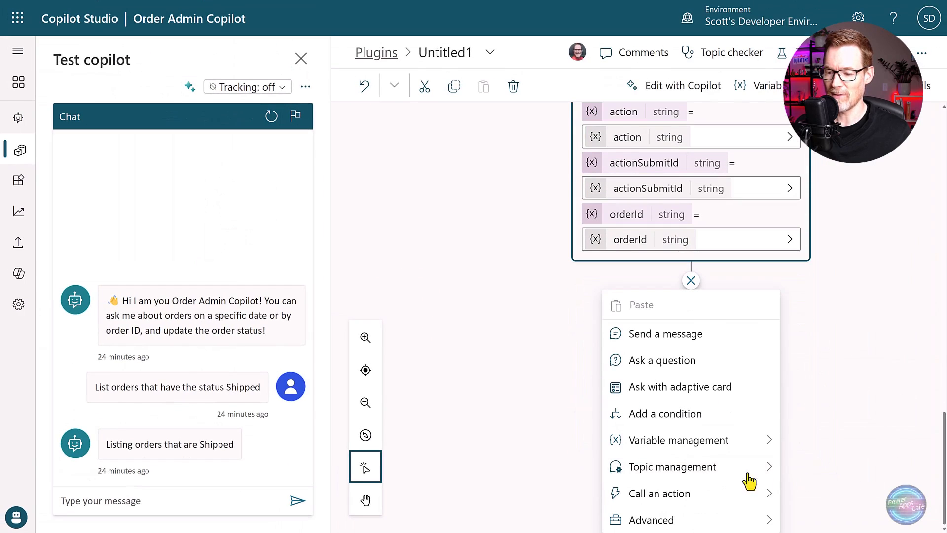
- Add an Update Order plugin step with id set to orderId and status to action
{"action": "left_click", "coordinate": [660, 493]}
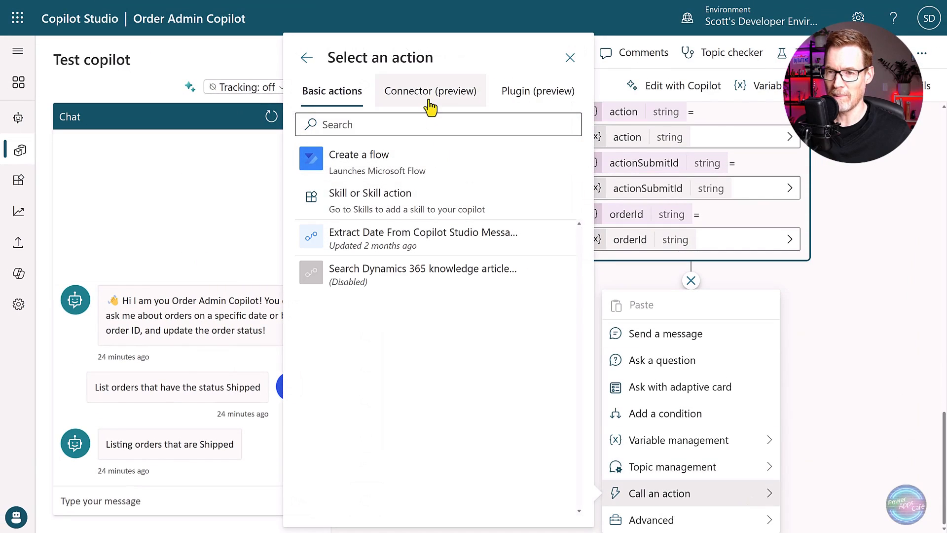
{"action": "left_click", "coordinate": [536, 91]}
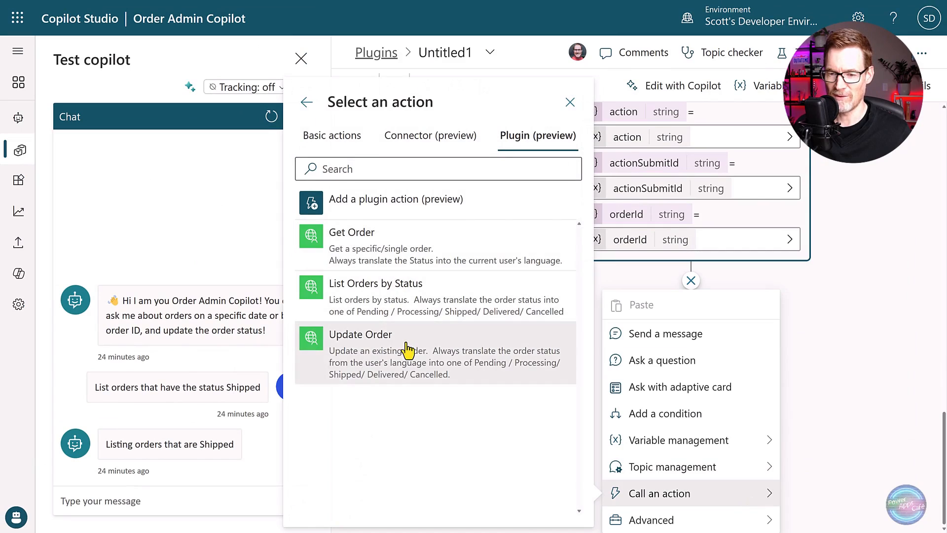
{"action": "left_click", "coordinate": [360, 334]}
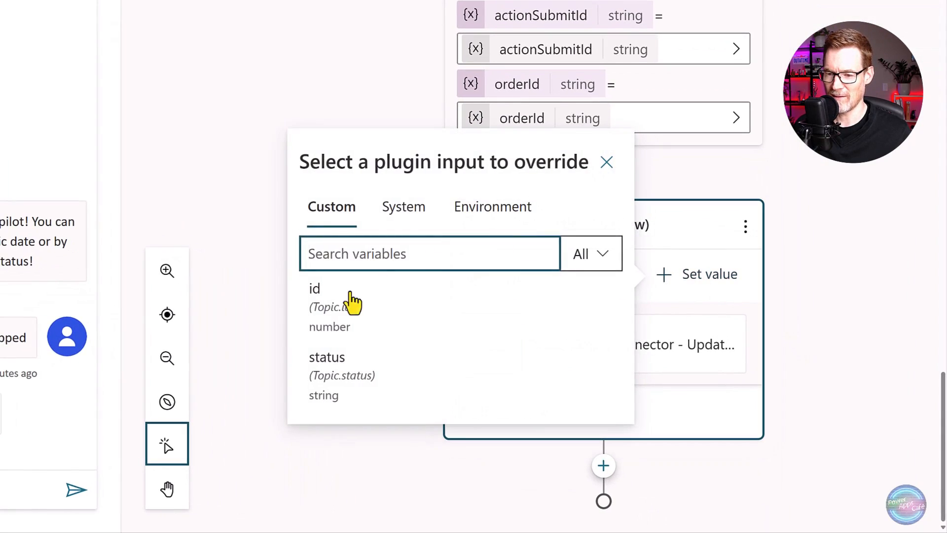
{"action": "left_click", "coordinate": [315, 296]}
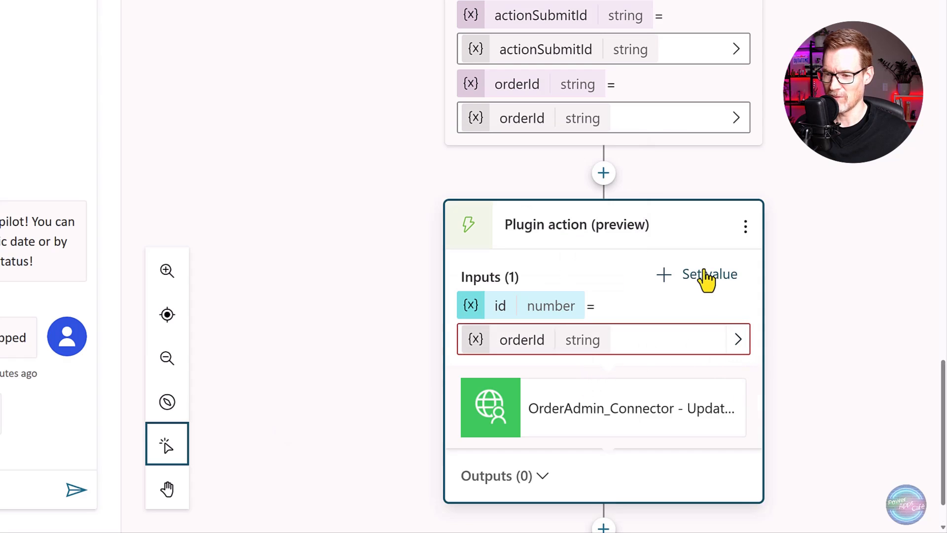
{"action": "left_click", "coordinate": [711, 275]}
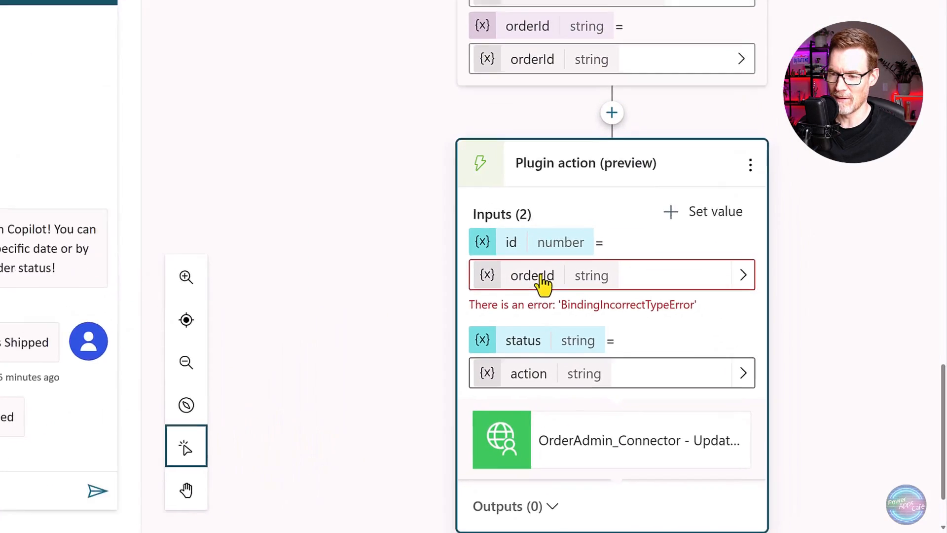
- Set the update step's id input to the formula Value(Topic.orderId)
{"action": "type", "text": "a"}
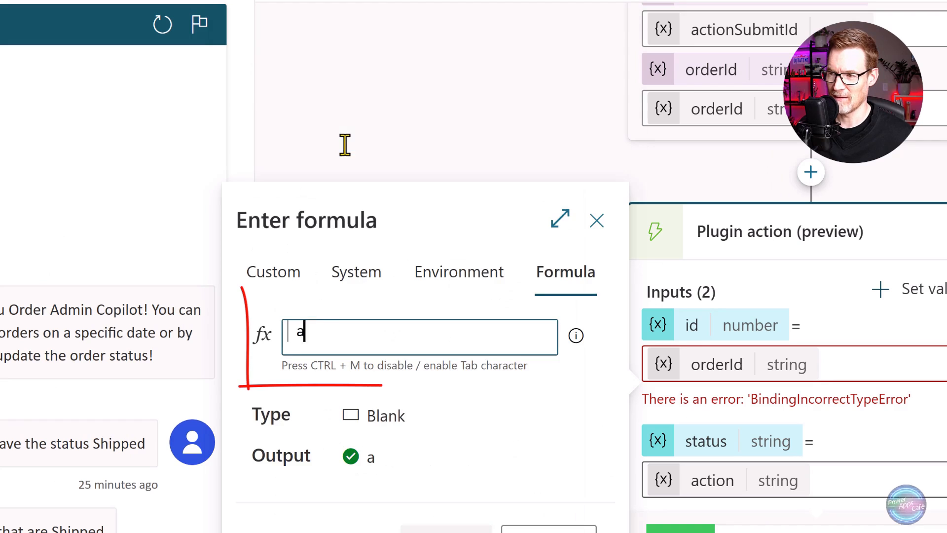
{"action": "type", "text": "Value(Topic.orderId)"}
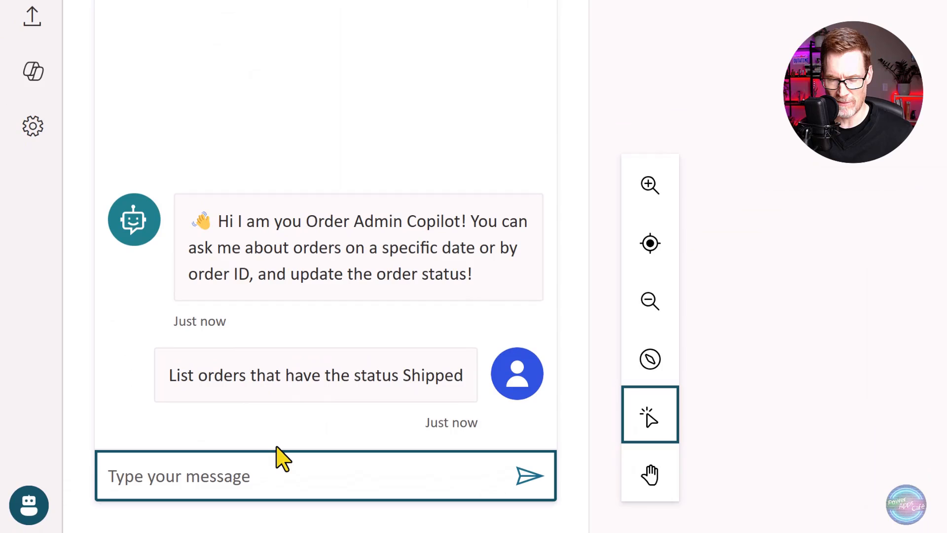
- Scroll the Order List card in the test chat and mark the first order as shipped
{"action": "scroll", "scroll_direction": "down", "scroll_amount": 3}
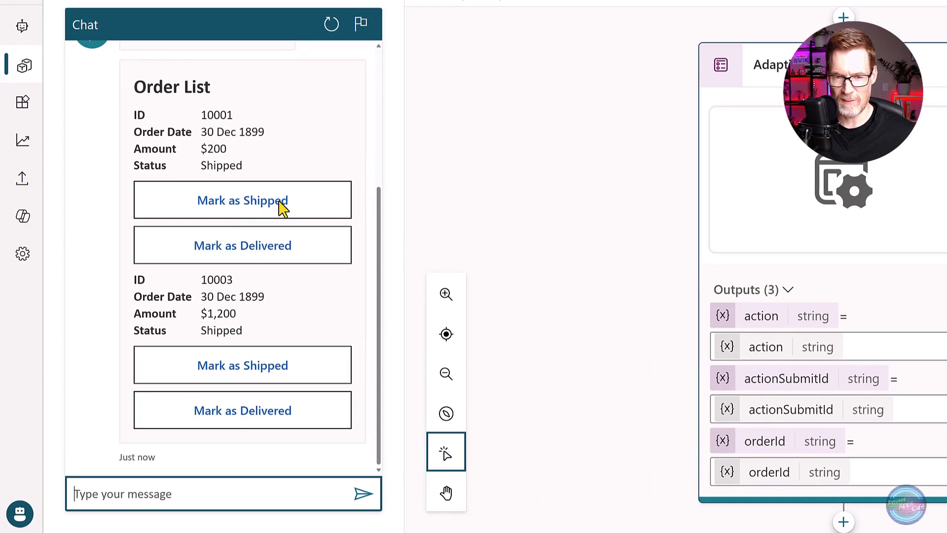
{"action": "left_click", "coordinate": [243, 245]}
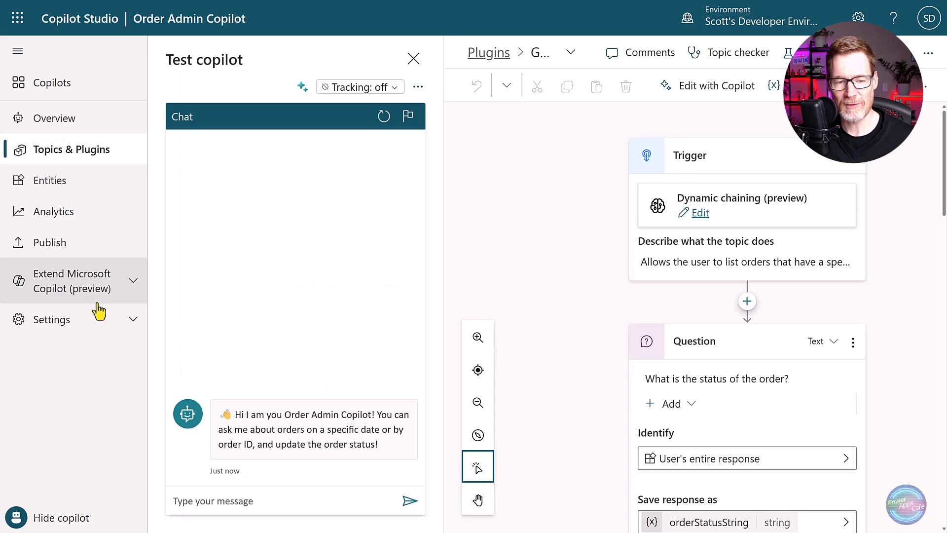
- Add Norwegian under Settings > Languages, then go back to Topics & Plugins
{"action": "left_click", "coordinate": [58, 486]}
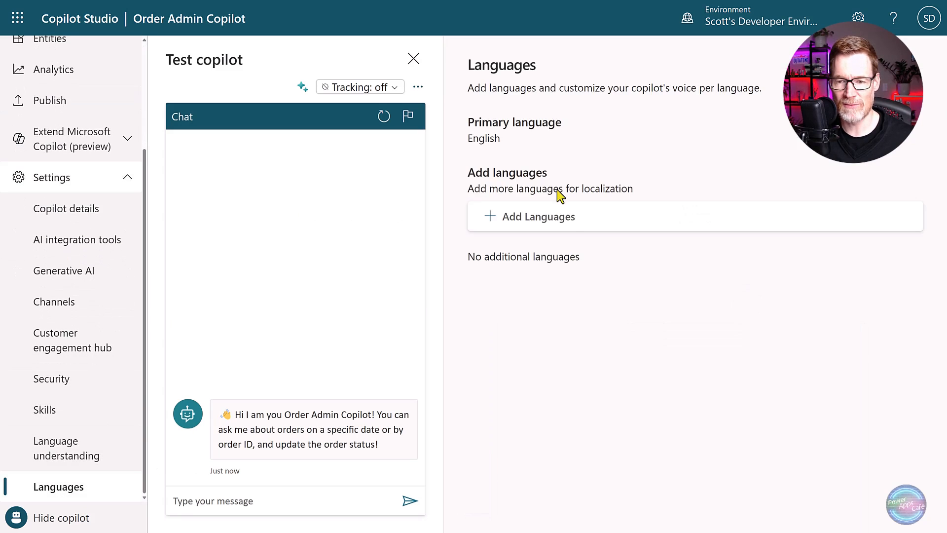
{"action": "left_click", "coordinate": [538, 216]}
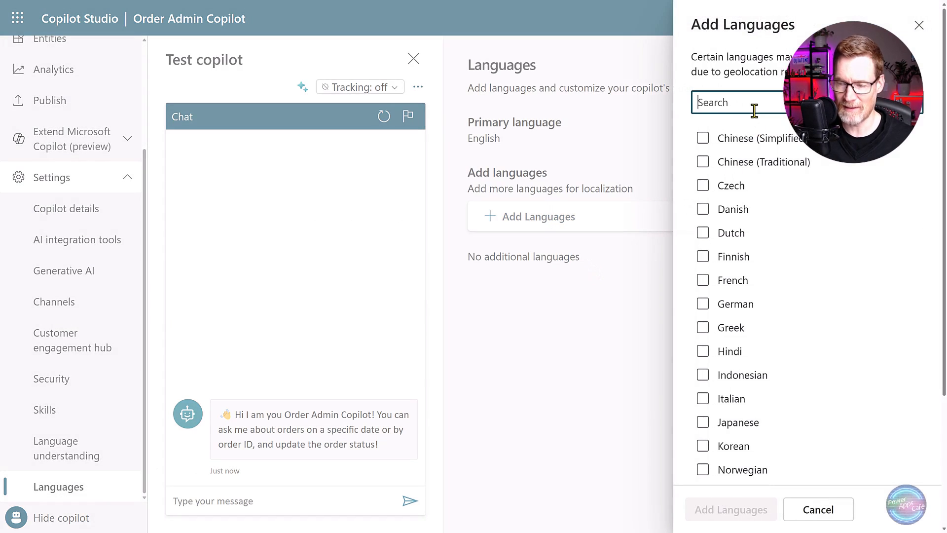
{"action": "left_click", "coordinate": [818, 509]}
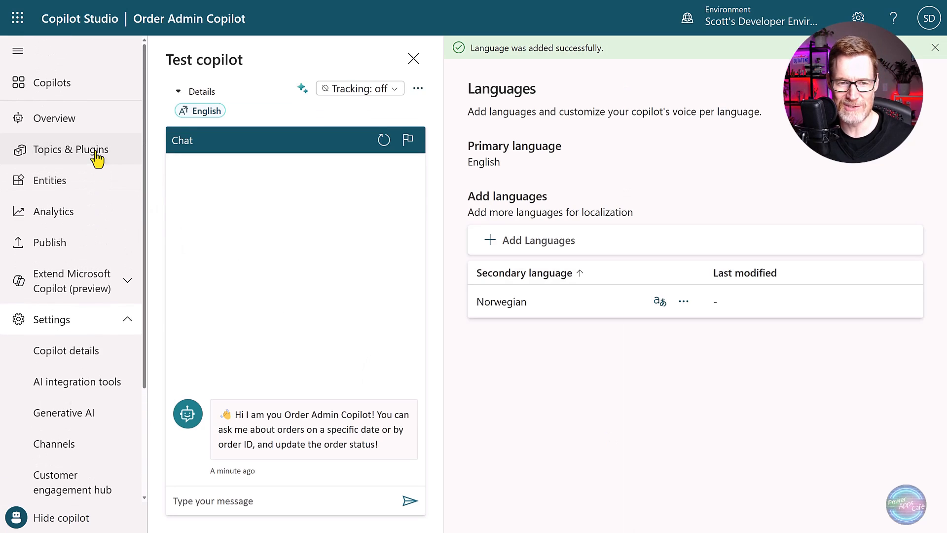
{"action": "left_click", "coordinate": [72, 149]}
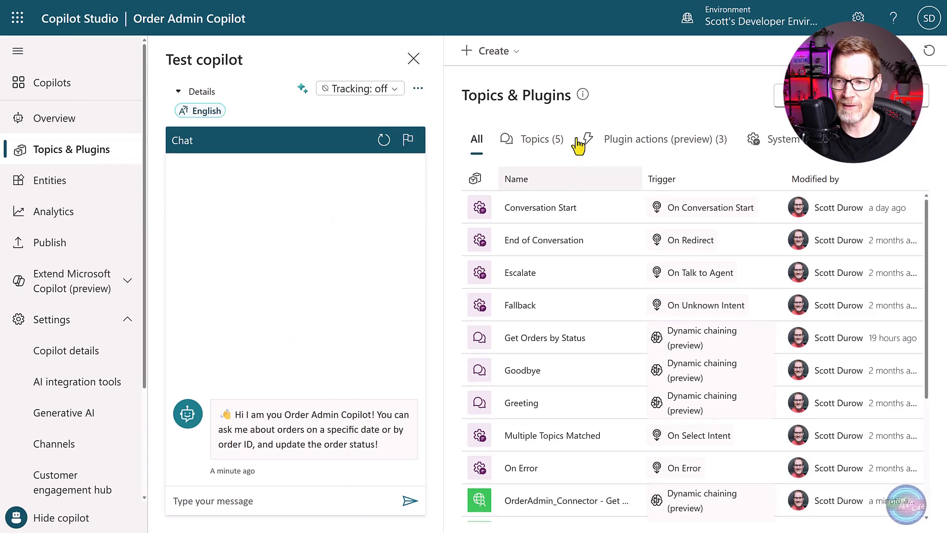
- Open the Get Order plugin action and the test chat's options
{"action": "left_click", "coordinate": [662, 138]}
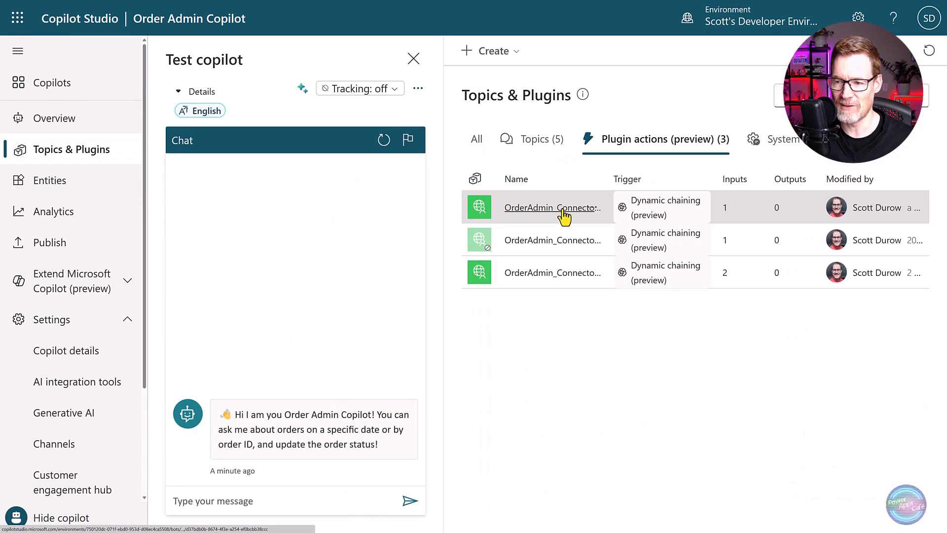
{"action": "left_click", "coordinate": [551, 207]}
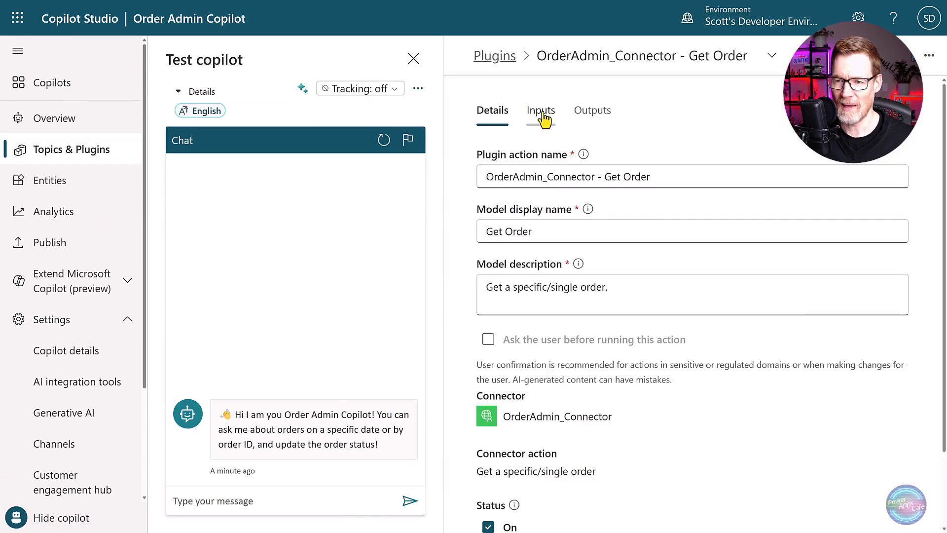
{"action": "mouse_move", "coordinate": [468, 128]}
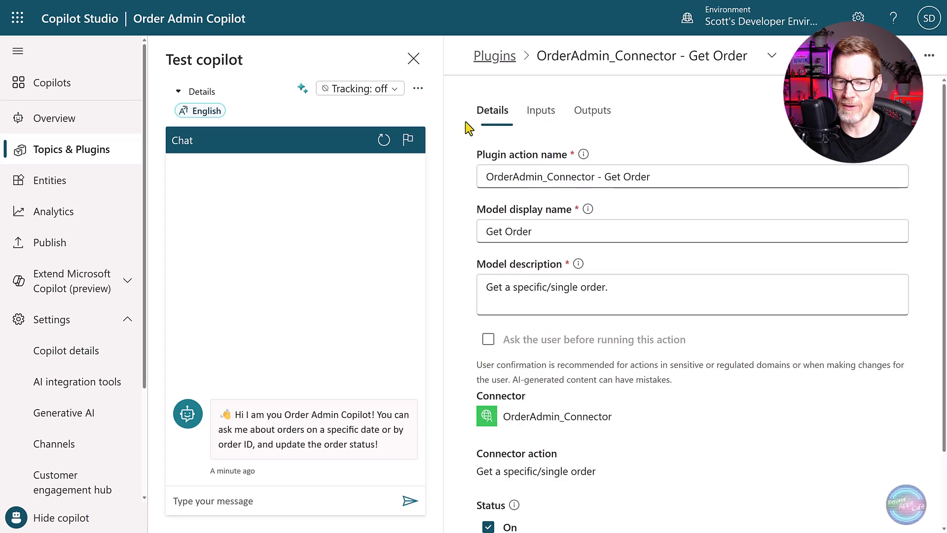
{"action": "left_click", "coordinate": [417, 88]}
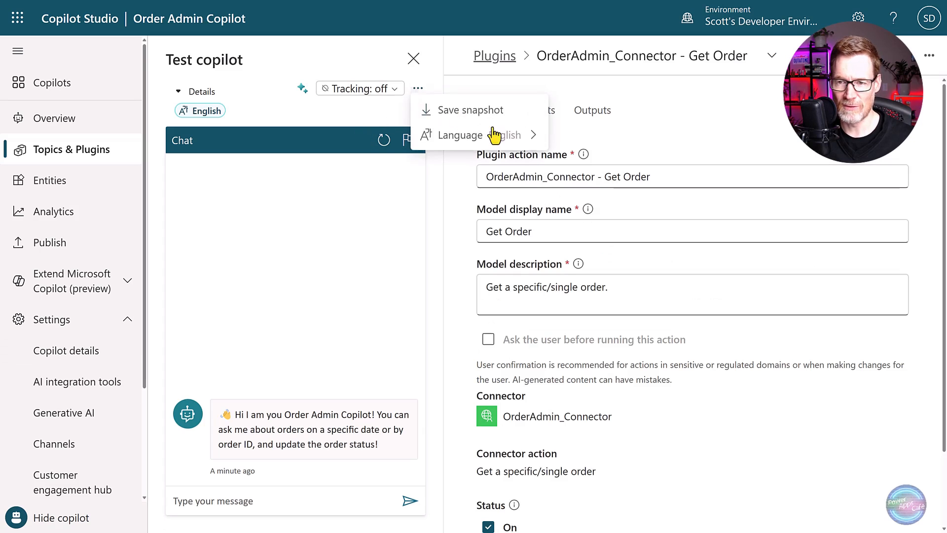
- Ask in Norwegian about orders 10001 and 10002, spotting the untranslated Processing status
{"action": "type", "text": "Hva er detaliene i ordre 10001"}
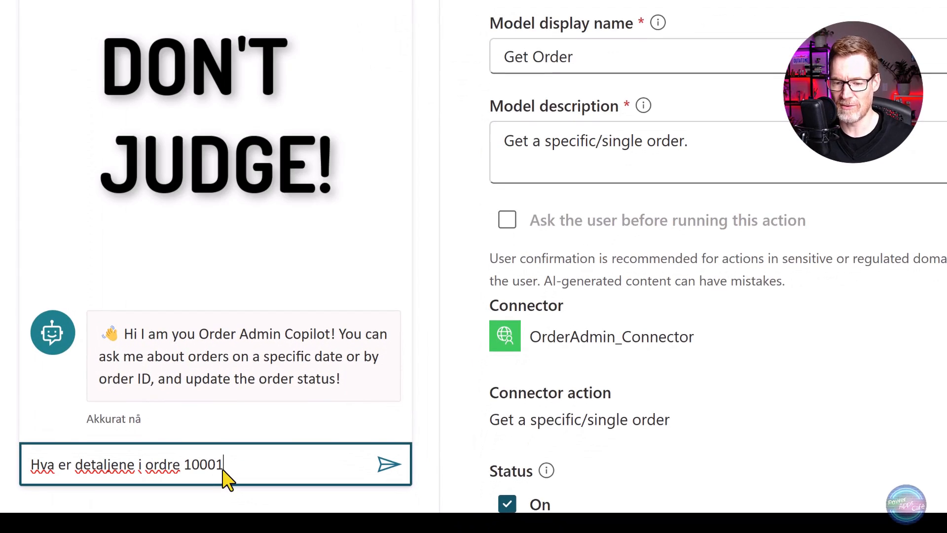
{"action": "left_click", "coordinate": [390, 464]}
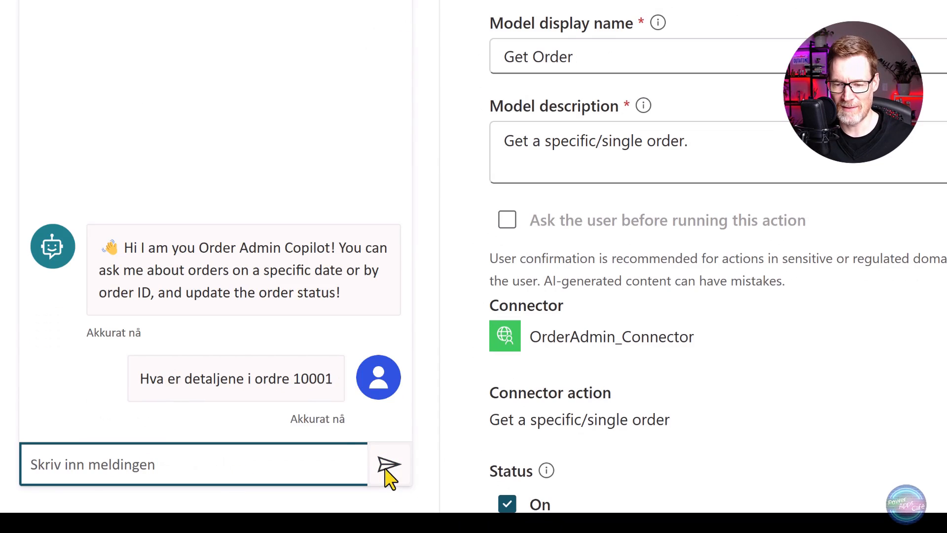
{"action": "left_click", "coordinate": [389, 463]}
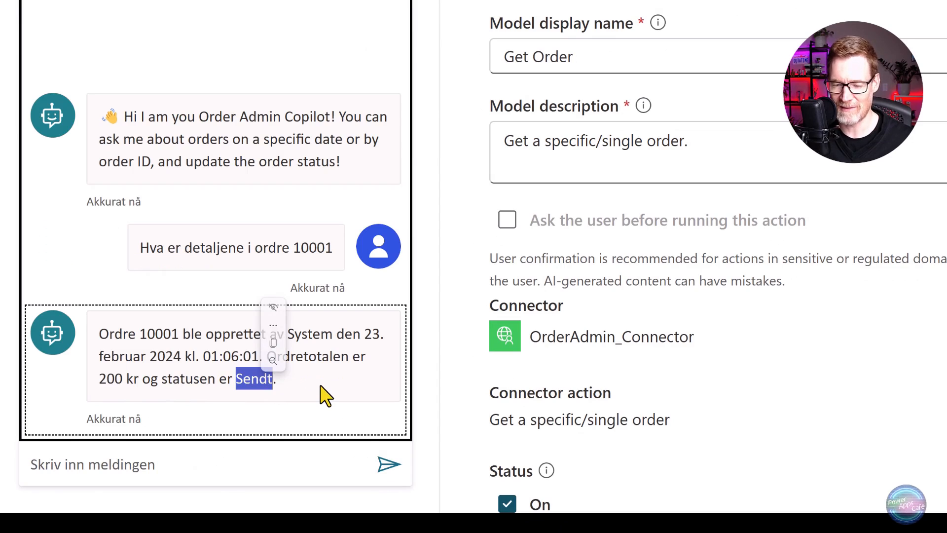
{"action": "left_click", "coordinate": [212, 464]}
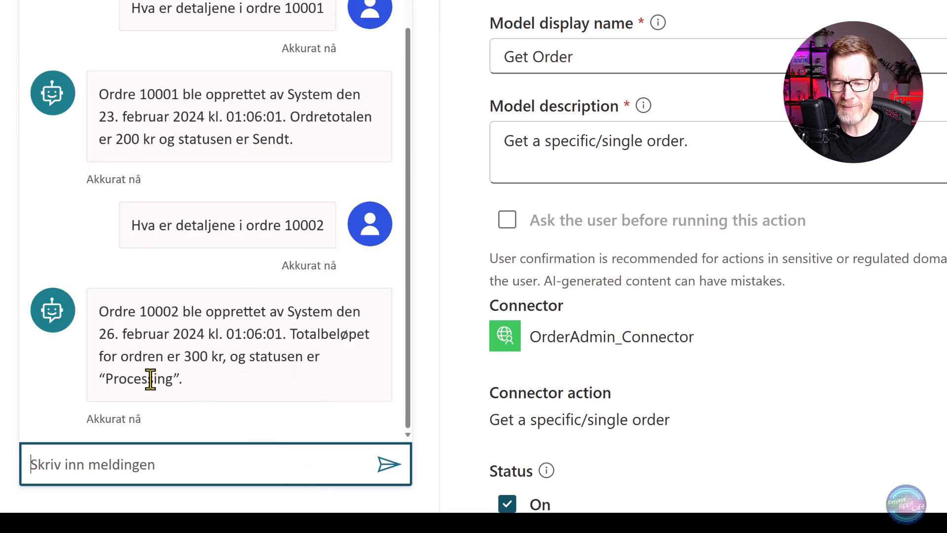
{"action": "double_click", "coordinate": [139, 379]}
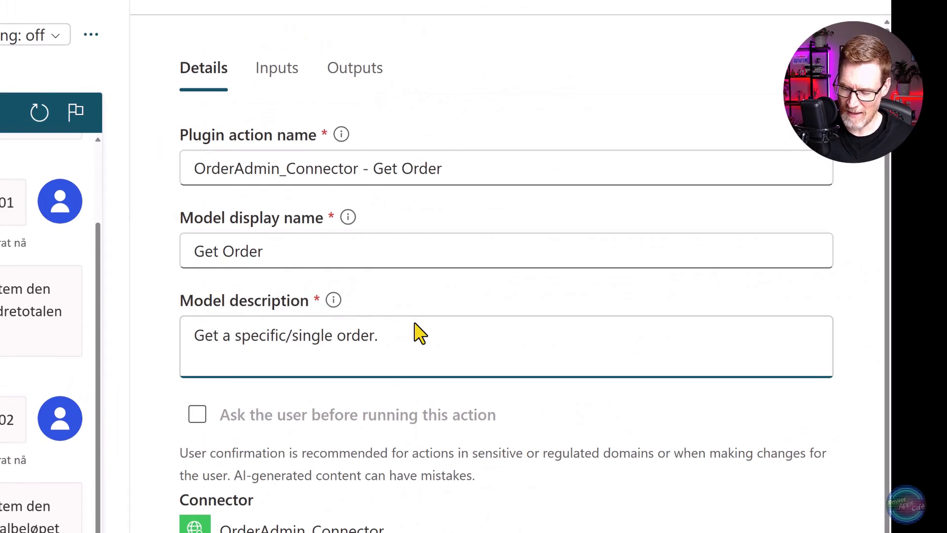
- Add 'Always translate the Status into the current user's language.' to Get Order, retest, open Languages
{"action": "type", "text": "Always translate the Status into the current user's language."}
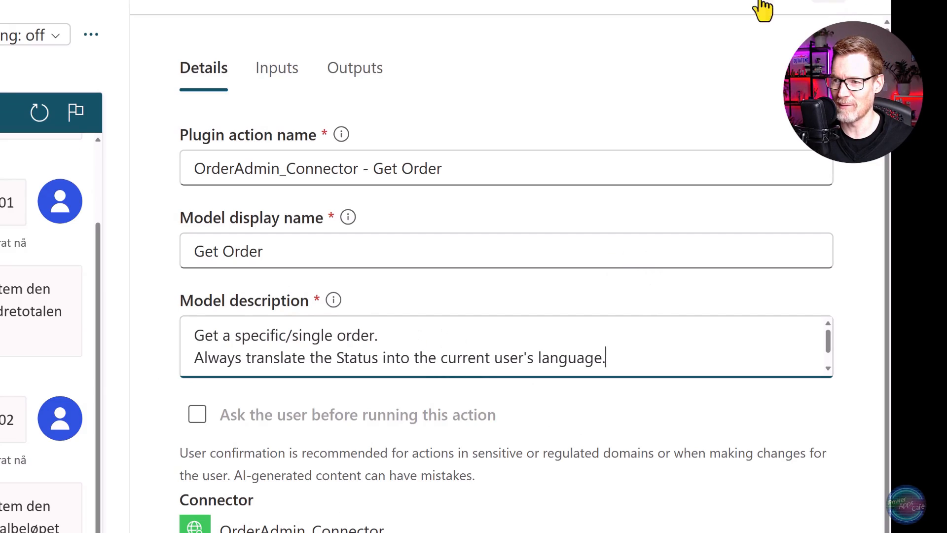
{"action": "left_click", "coordinate": [90, 35]}
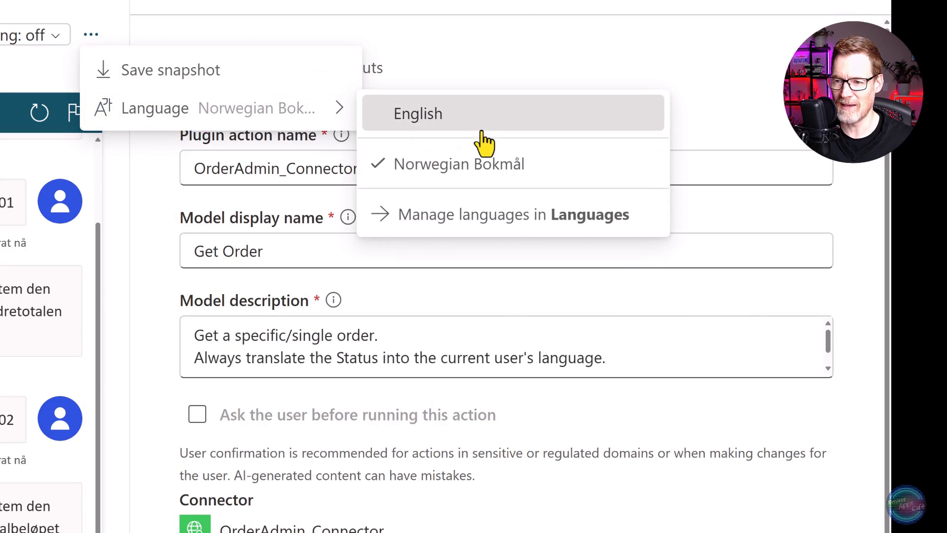
{"action": "left_click", "coordinate": [417, 113]}
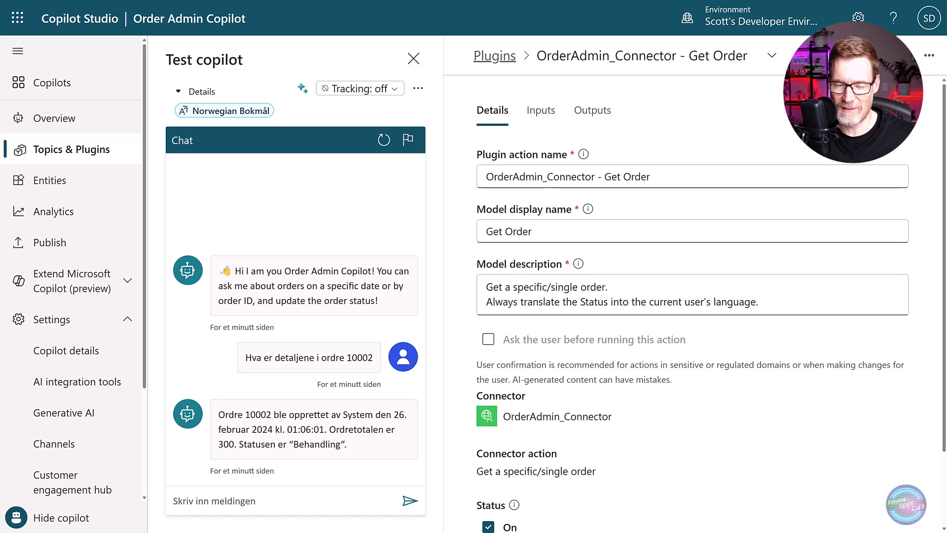
{"action": "left_click", "coordinate": [409, 500]}
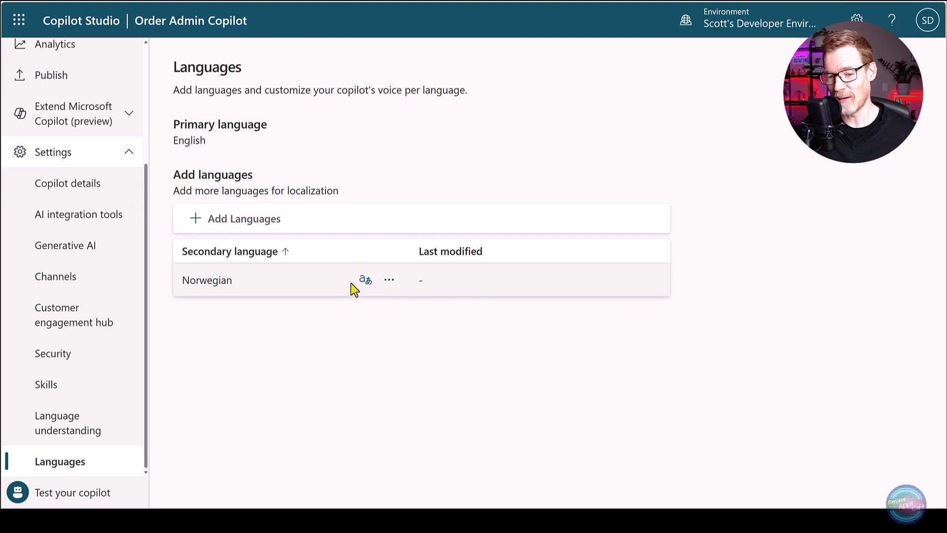
- View Norwegian's localization download options, close them, and return to Topics & Plugins
{"action": "left_click", "coordinate": [365, 280]}
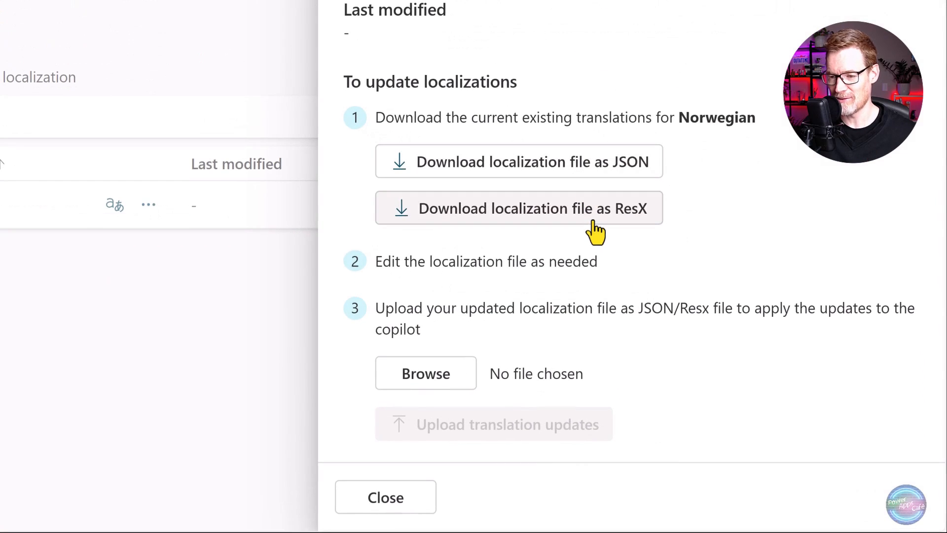
{"action": "left_click", "coordinate": [386, 497]}
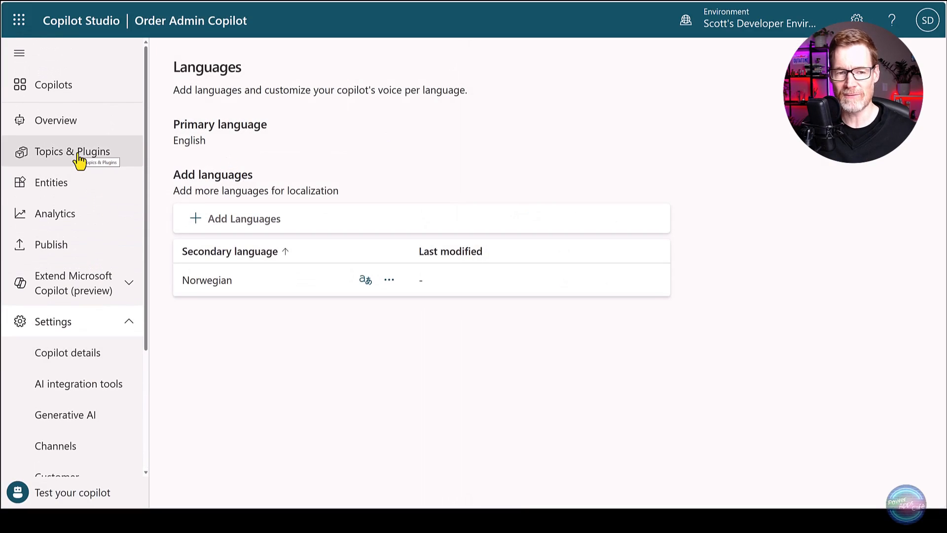
{"action": "left_click", "coordinate": [72, 151]}
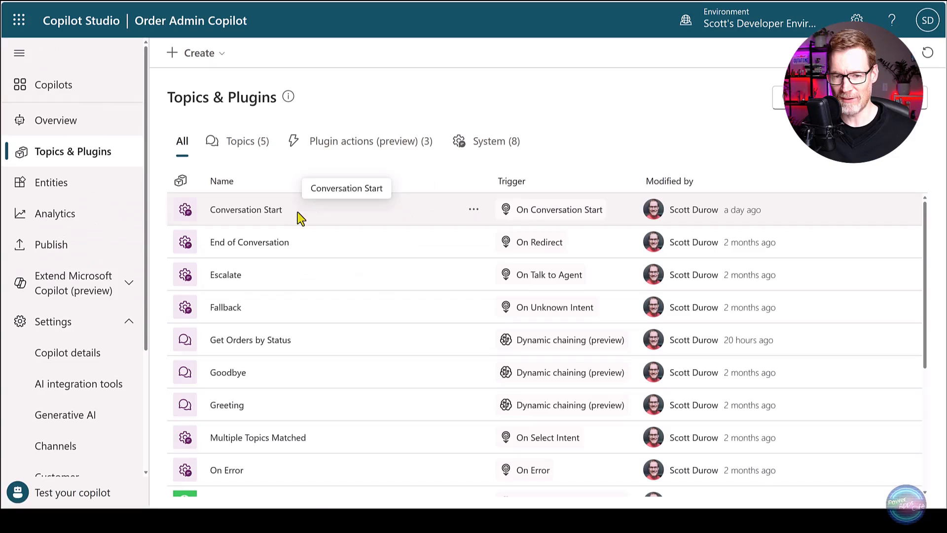
- Insert the OrderStatus translations record into Conversation Start's Translations variable formula
{"action": "left_click", "coordinate": [245, 210]}
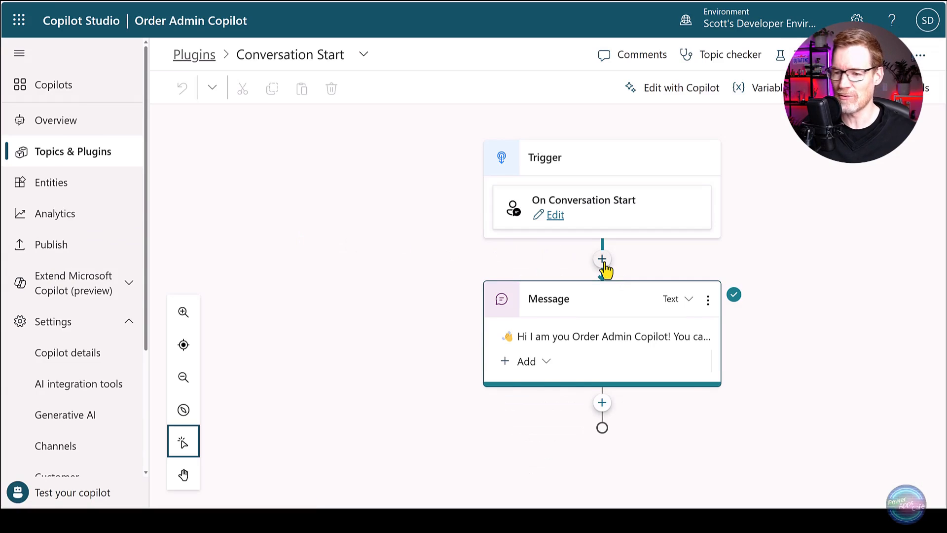
{"action": "left_click", "coordinate": [603, 258]}
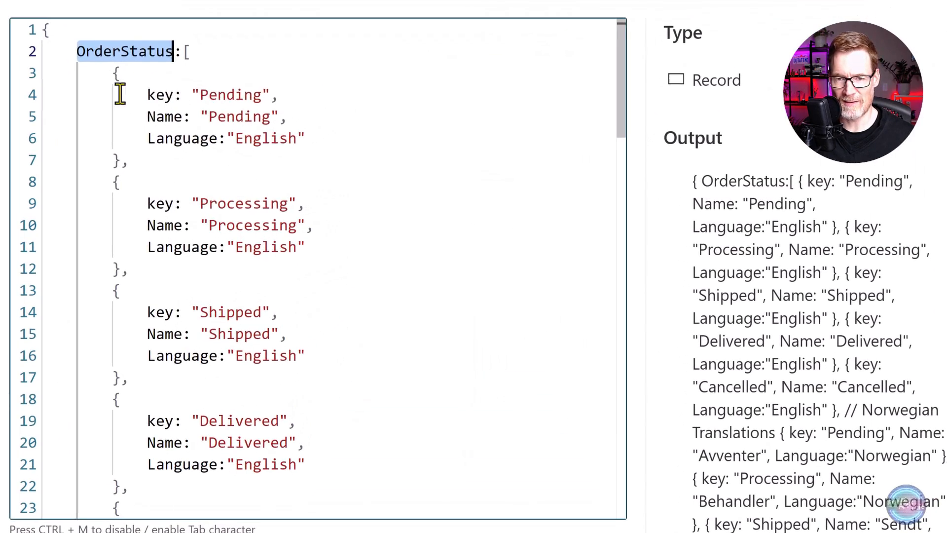
{"action": "scroll", "scroll_direction": "down", "scroll_amount": 3}
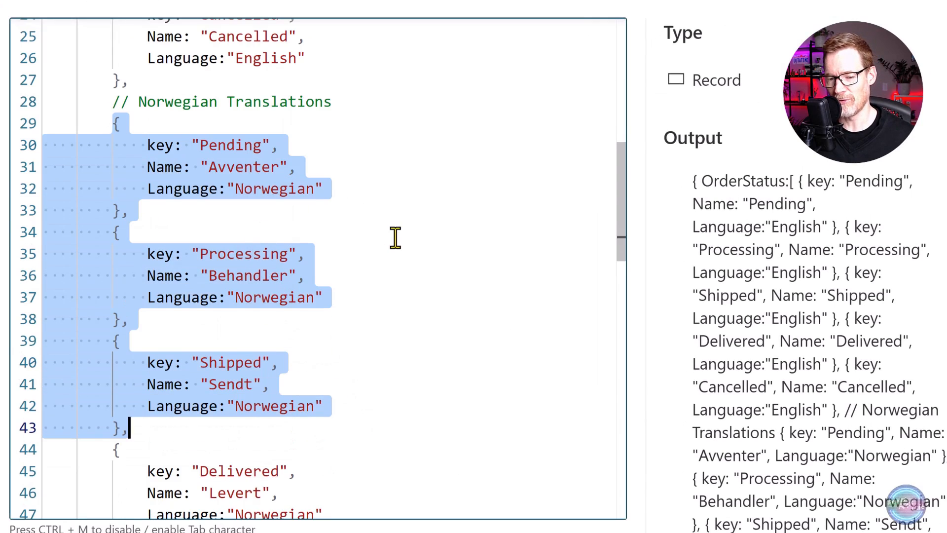
{"action": "scroll", "scroll_direction": "down", "scroll_amount": 3}
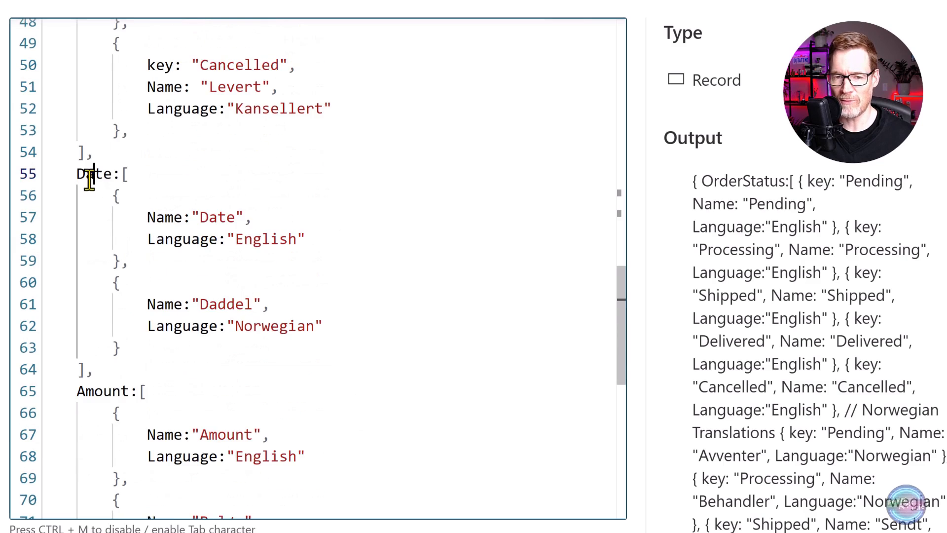
{"action": "scroll", "scroll_direction": "down", "scroll_amount": 3}
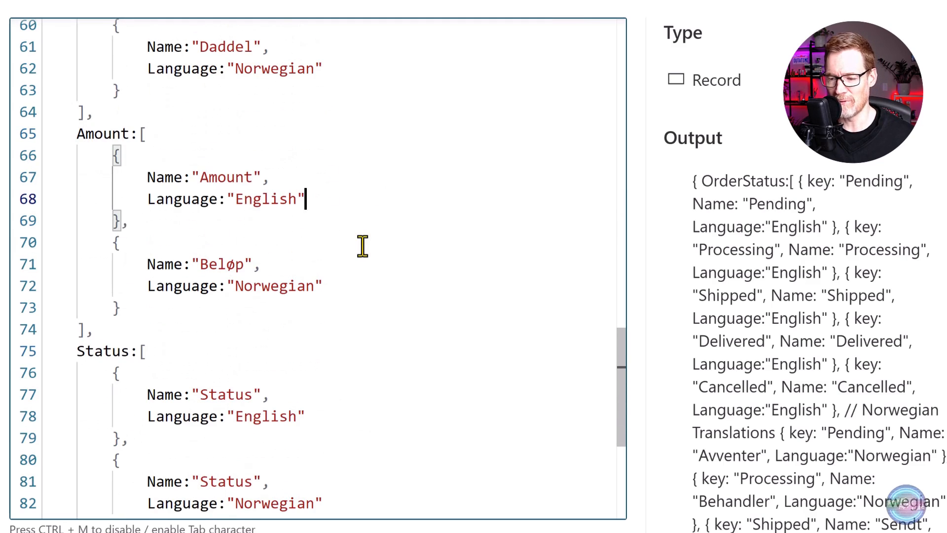
{"action": "mouse_move", "coordinate": [395, 296]}
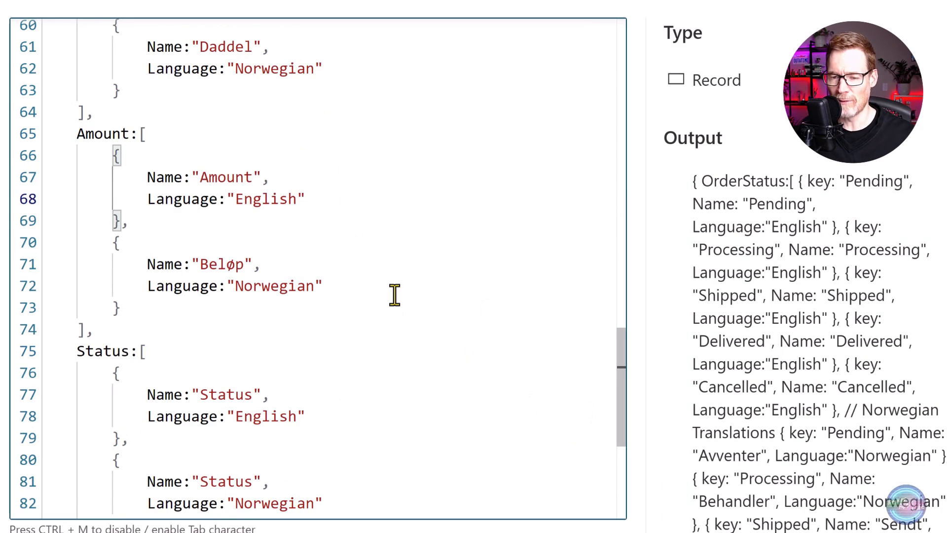
{"action": "left_click", "coordinate": [304, 199]}
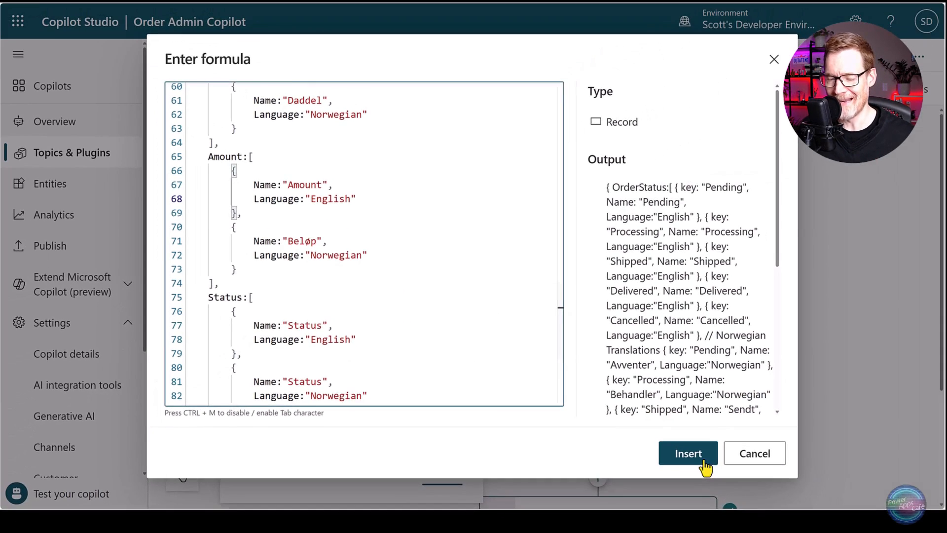
{"action": "left_click", "coordinate": [688, 453]}
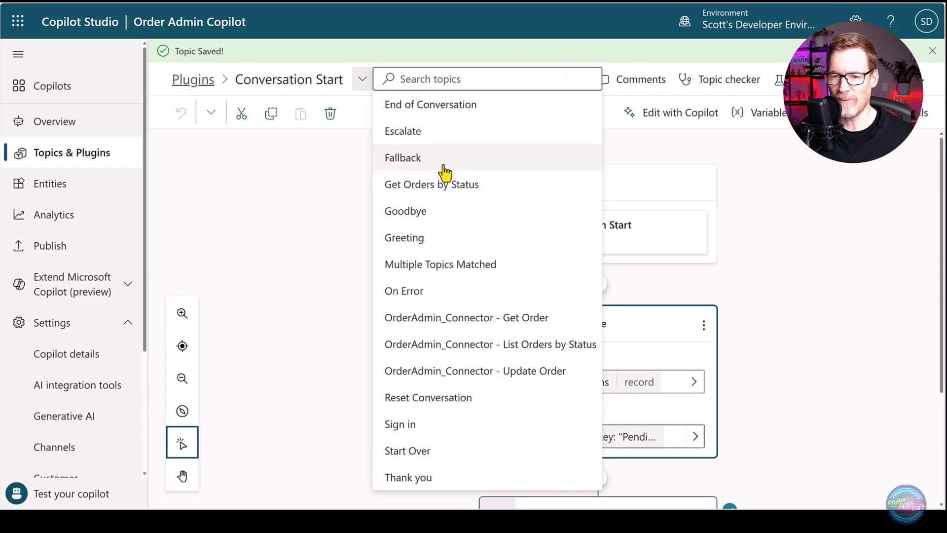
{"action": "left_click", "coordinate": [432, 184]}
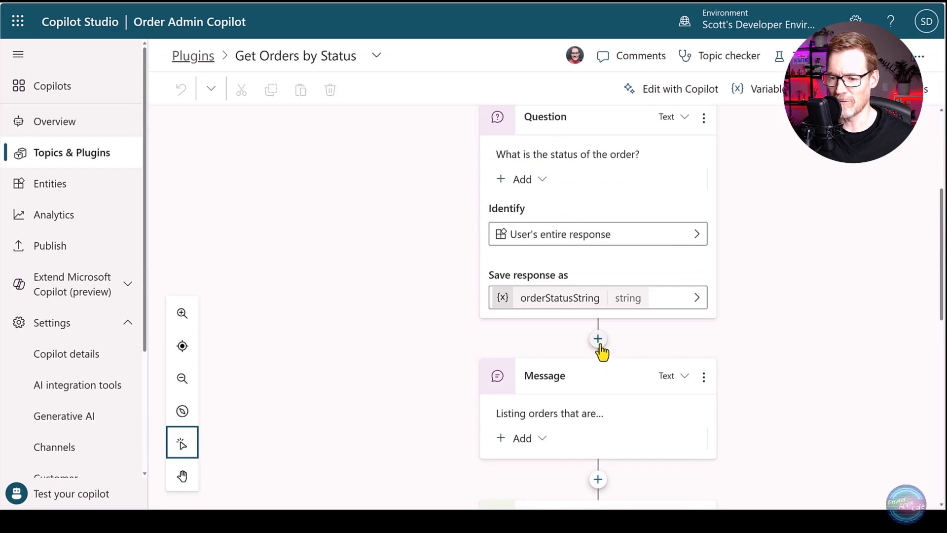
- Add a Set variable node setting orderStatusString to a LookUp(Global.Translations...) formula
{"action": "left_click", "coordinate": [597, 339]}
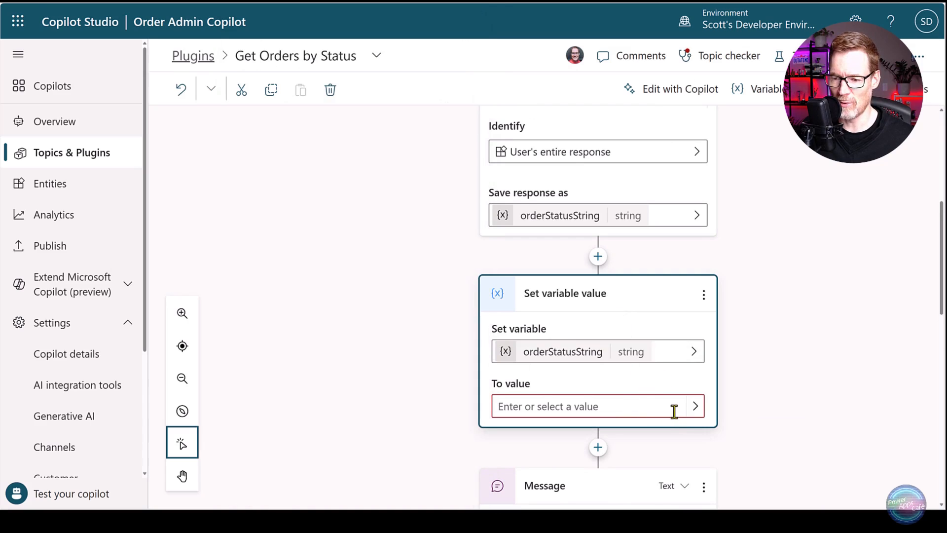
{"action": "left_click", "coordinate": [594, 406]}
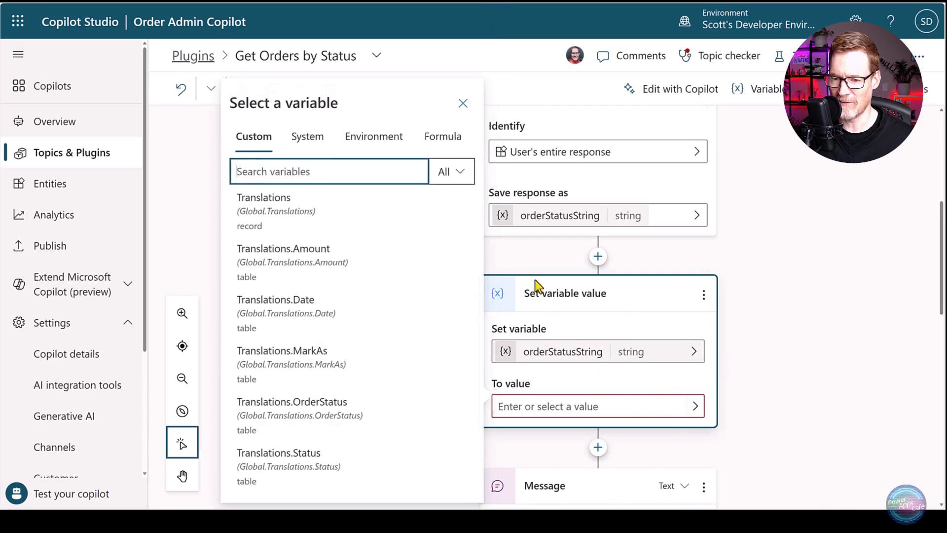
{"action": "left_click", "coordinate": [442, 136]}
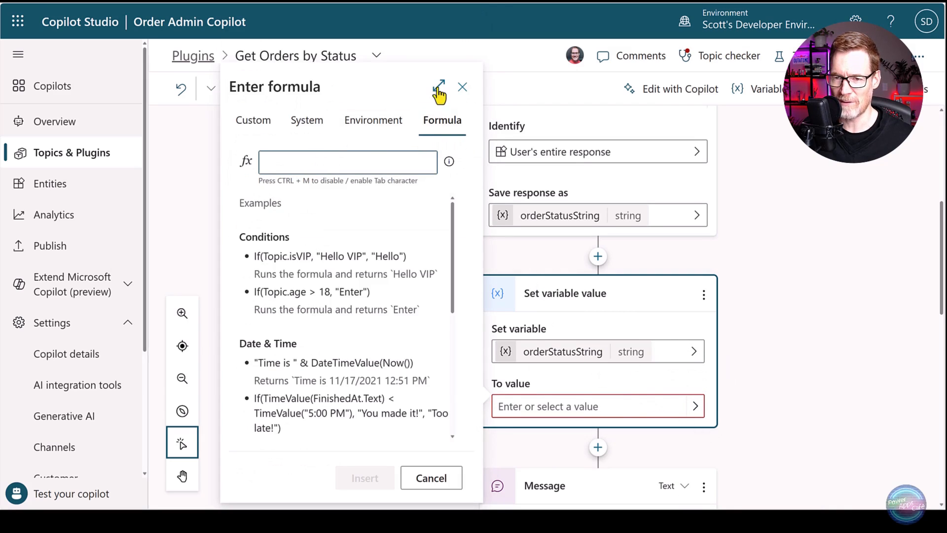
{"action": "left_click", "coordinate": [440, 87]}
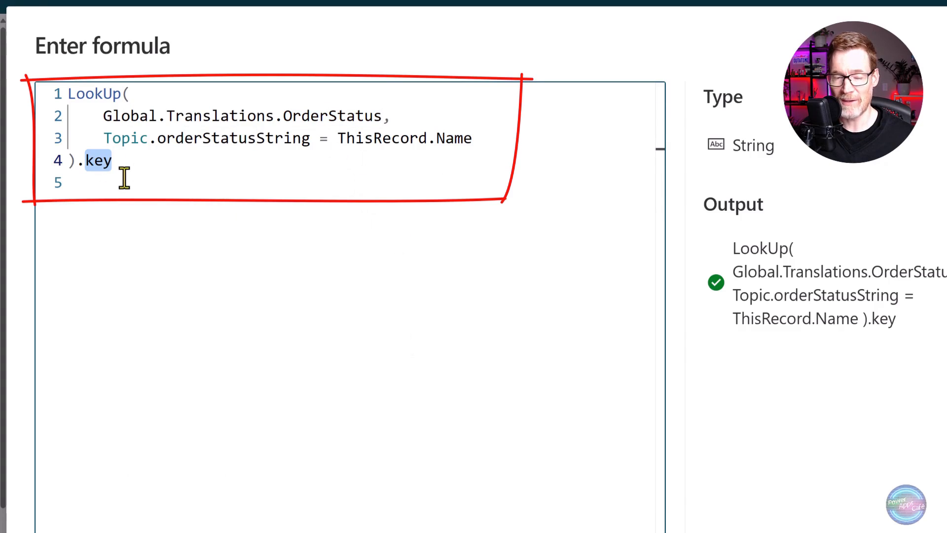
{"action": "mouse_move", "coordinate": [367, 172]}
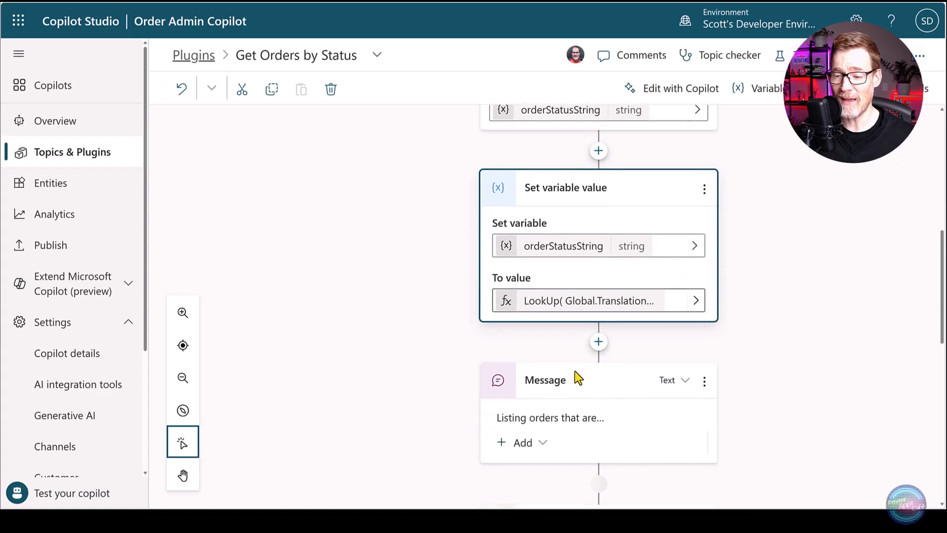
{"action": "scroll", "scroll_direction": "down", "scroll_amount": 3}
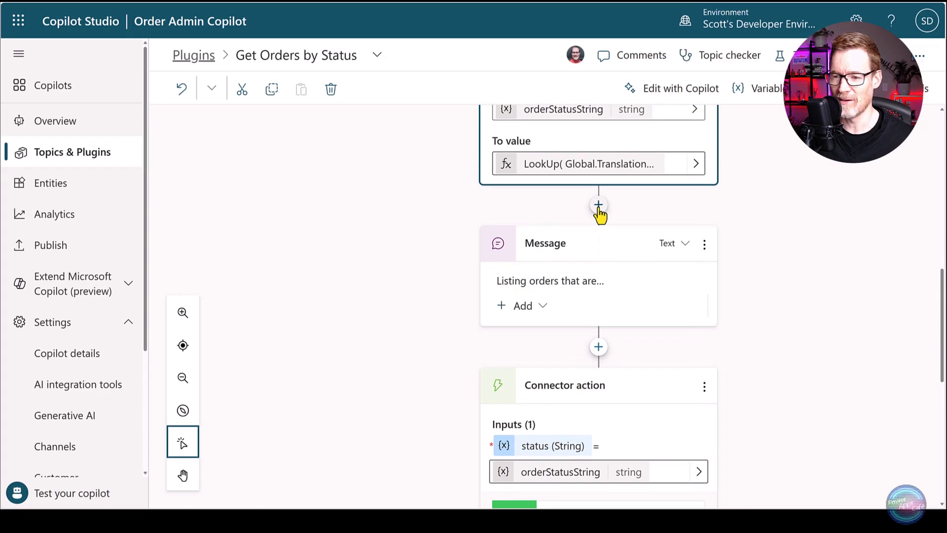
- Add a Condition checking whether orderStatusString is blank
{"action": "left_click", "coordinate": [597, 205]}
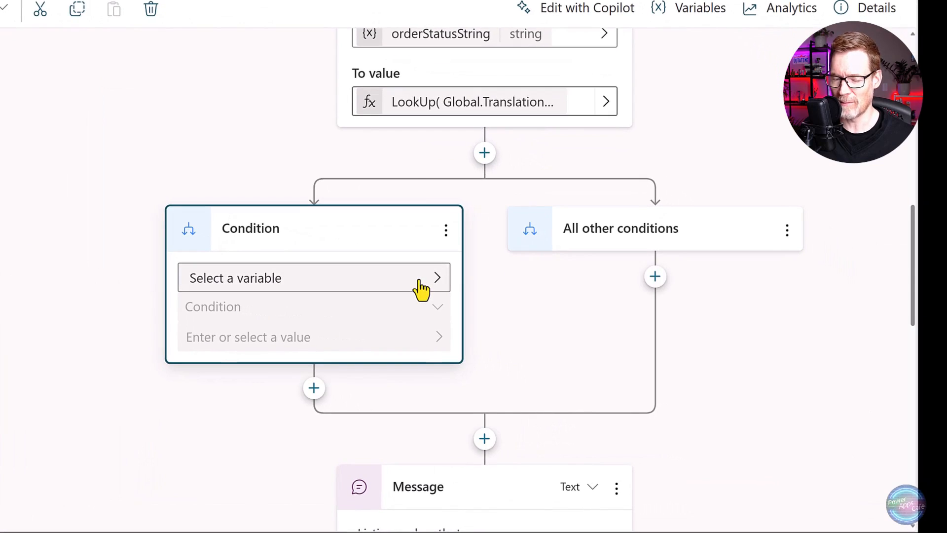
{"action": "left_click", "coordinate": [313, 278]}
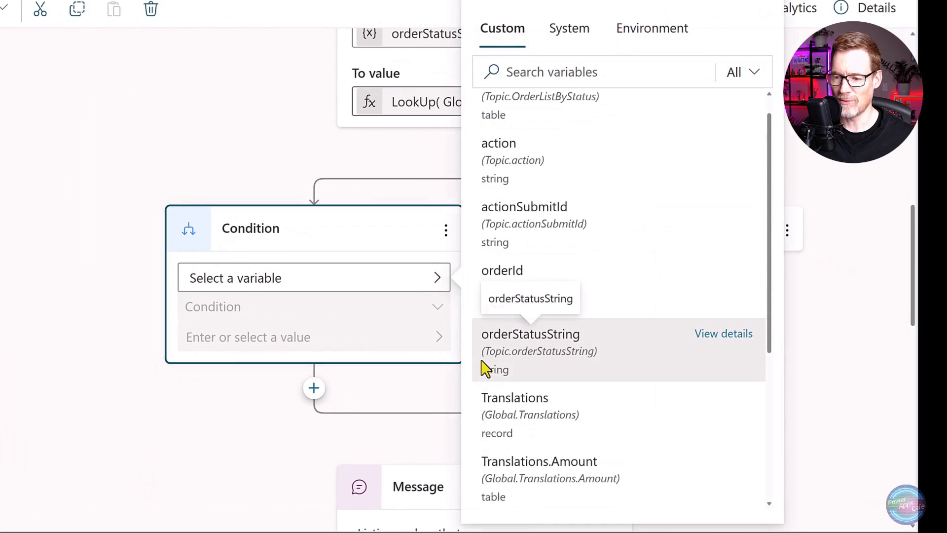
{"action": "left_click", "coordinate": [530, 334]}
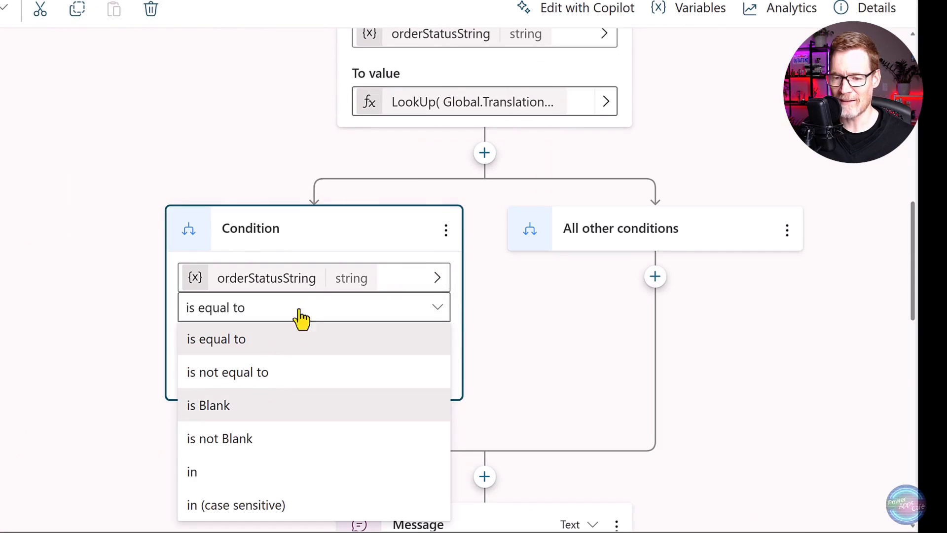
{"action": "left_click", "coordinate": [208, 405]}
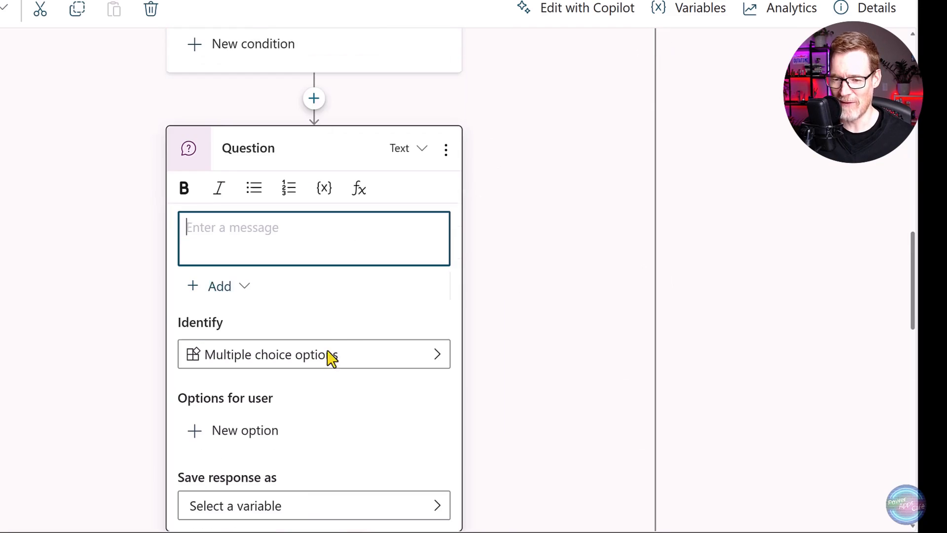
- Give the status question list-variable options from ForAll(Filter(Global.Translations...)), saved to statusChoice
{"action": "left_click", "coordinate": [313, 354]}
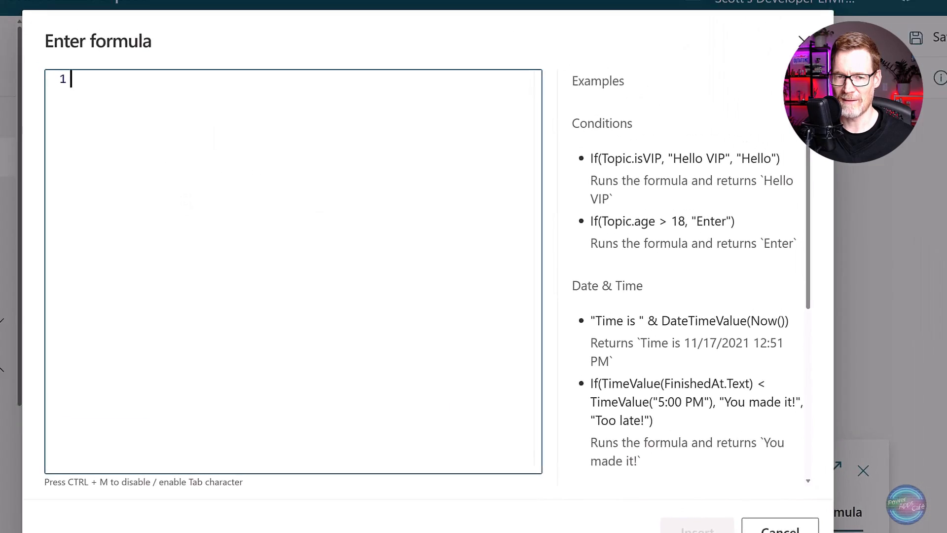
{"action": "type", "text": "ForAll(Filter( Global.Translat..."}
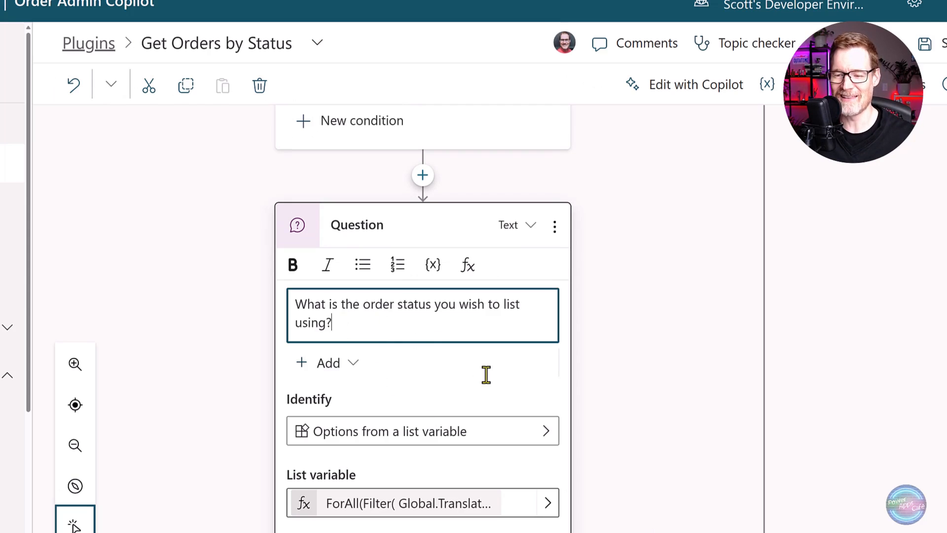
{"action": "scroll", "scroll_direction": "down", "scroll_amount": 3}
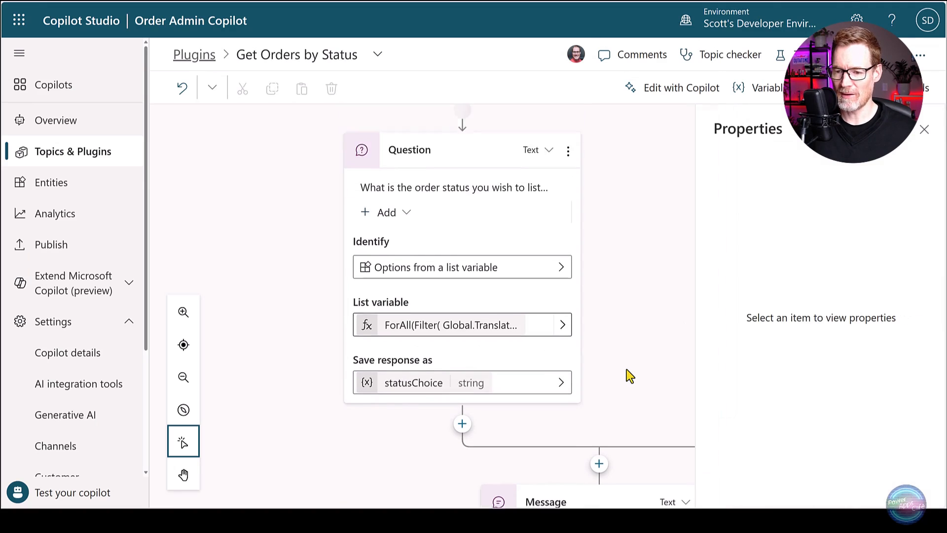
{"action": "scroll", "scroll_direction": "down", "scroll_amount": 3}
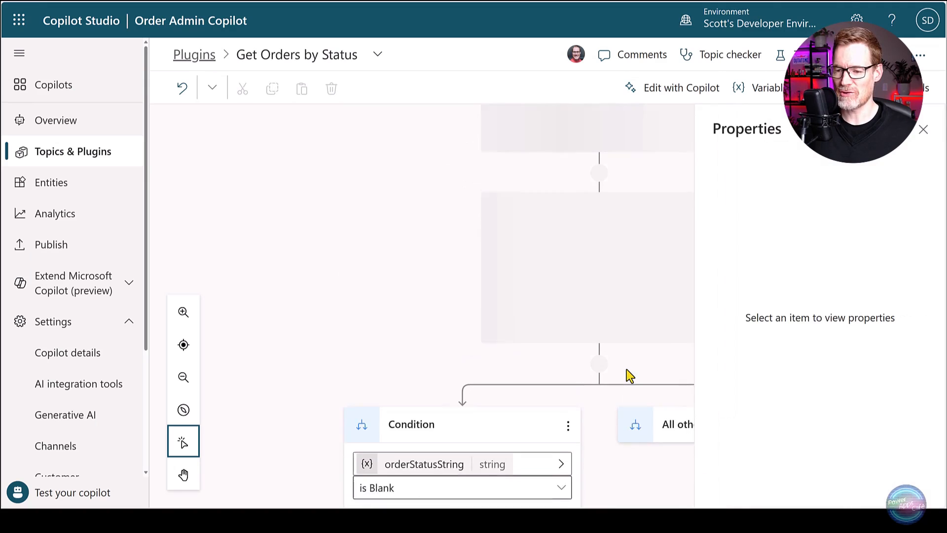
{"action": "scroll", "scroll_direction": "down", "scroll_amount": 3}
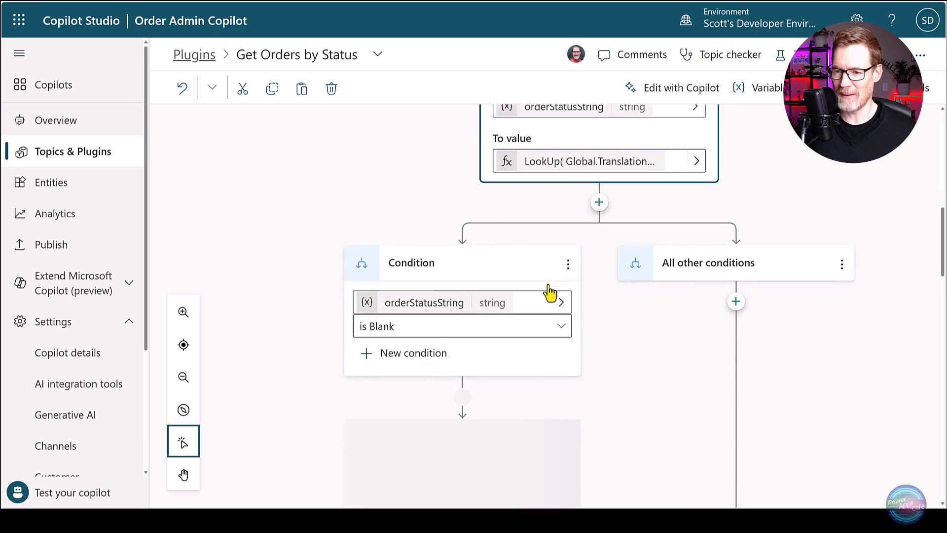
{"action": "scroll", "scroll_direction": "down", "scroll_amount": 3}
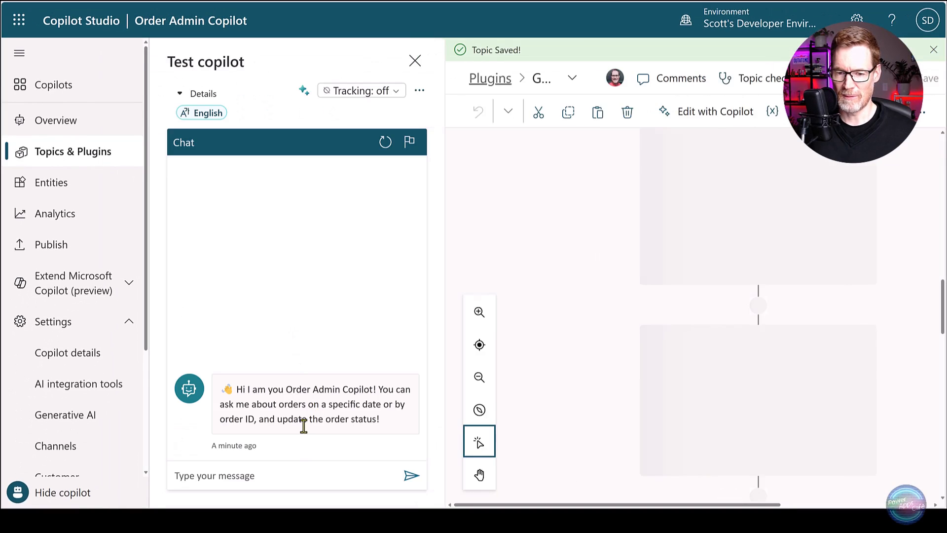
- Ask the test copilot for backorder orders and answer the status question with Processing
{"action": "left_click", "coordinate": [412, 476]}
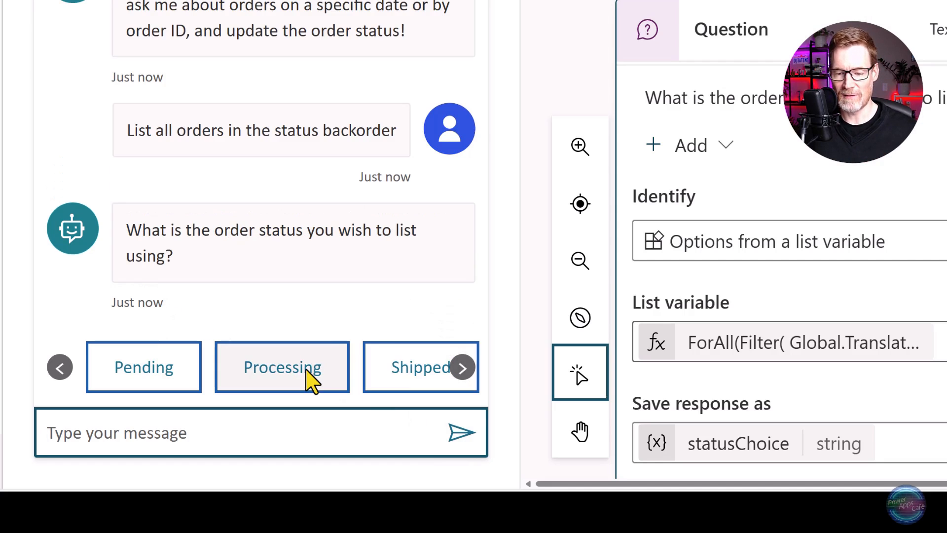
{"action": "left_click", "coordinate": [282, 366]}
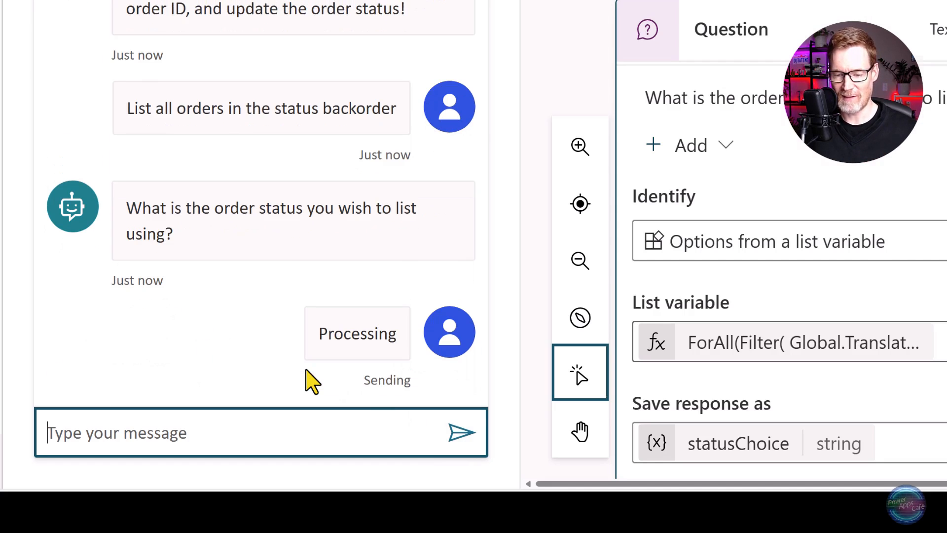
{"action": "left_click", "coordinate": [417, 90]}
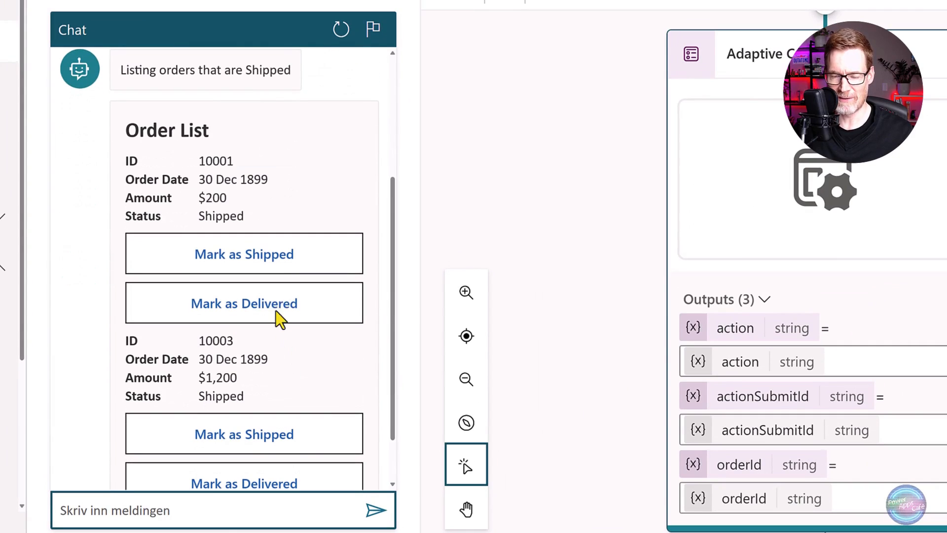
{"action": "mouse_move", "coordinate": [314, 360]}
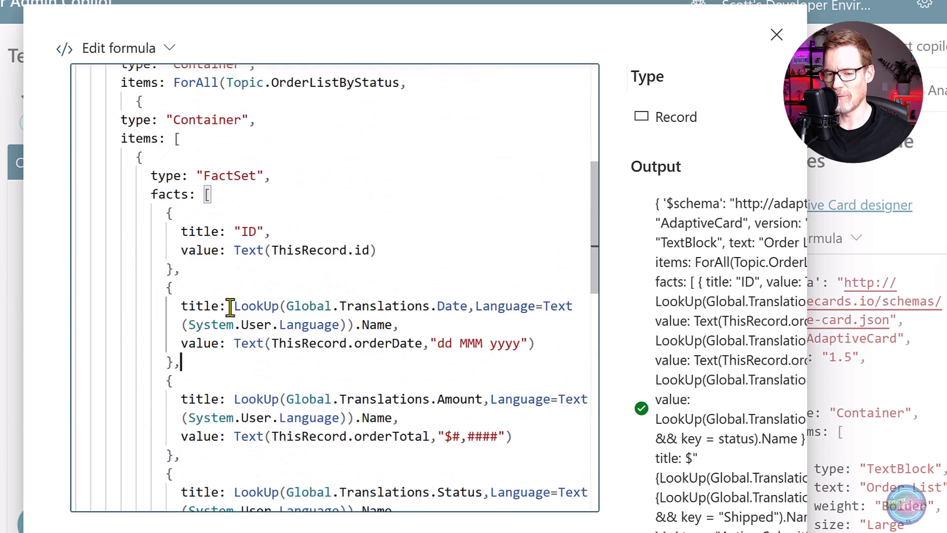
- Review the card formula's LookUp translation titles for Date, Amount, Status and Mark As buttons
{"action": "scroll", "scroll_direction": "down", "scroll_amount": 3}
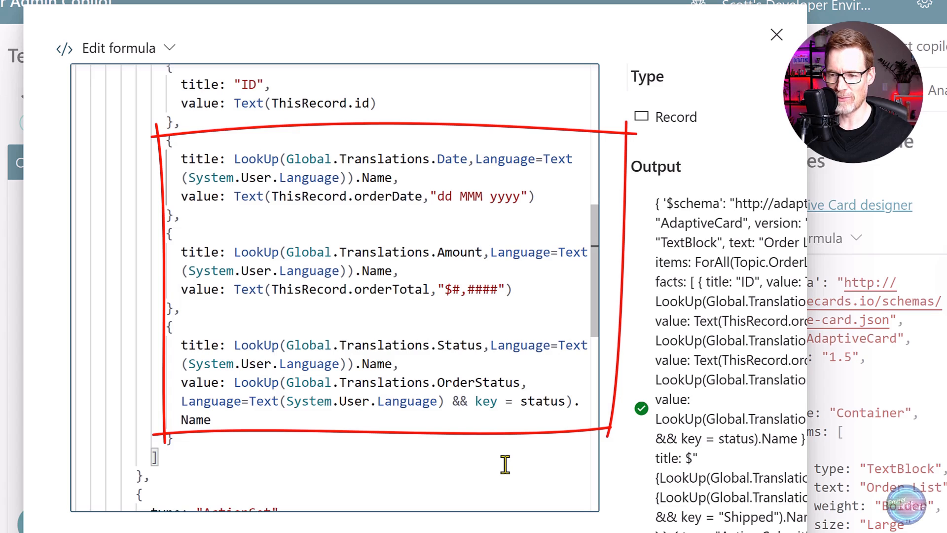
{"action": "scroll", "scroll_direction": "down", "scroll_amount": 3}
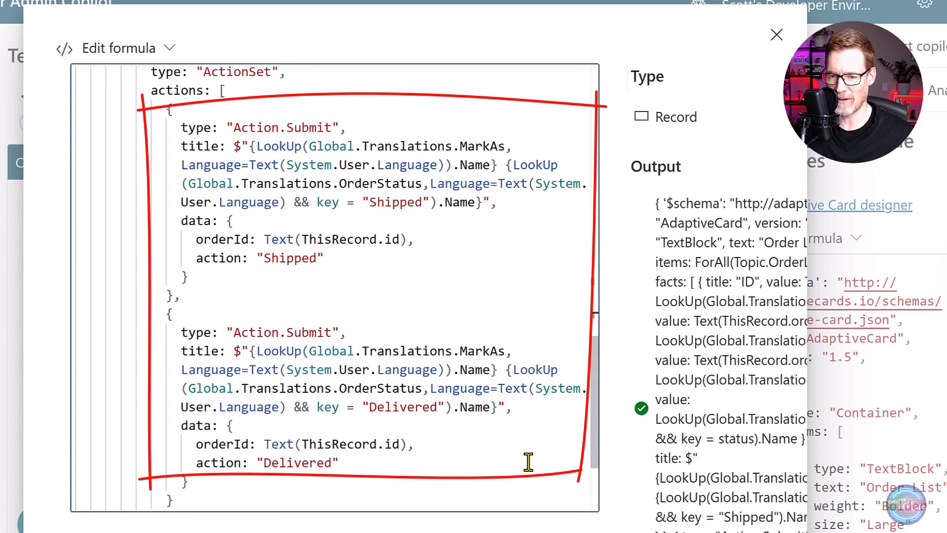
{"action": "left_click", "coordinate": [777, 35]}
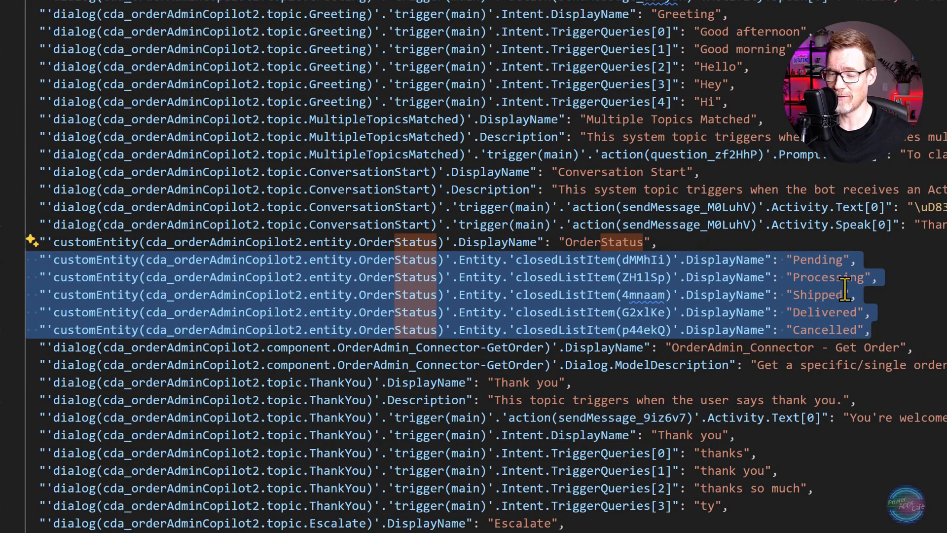
- Locate the OrderStatus and GetOrdersbyStatus strings in localizations.json and pick it for upload
{"action": "scroll", "scroll_direction": "down", "scroll_amount": 3}
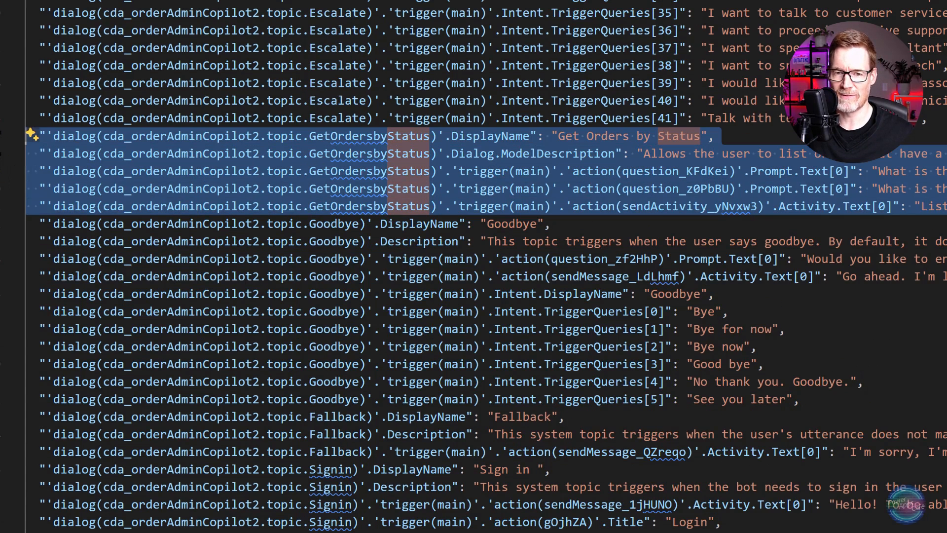
{"action": "left_click", "coordinate": [31, 135]}
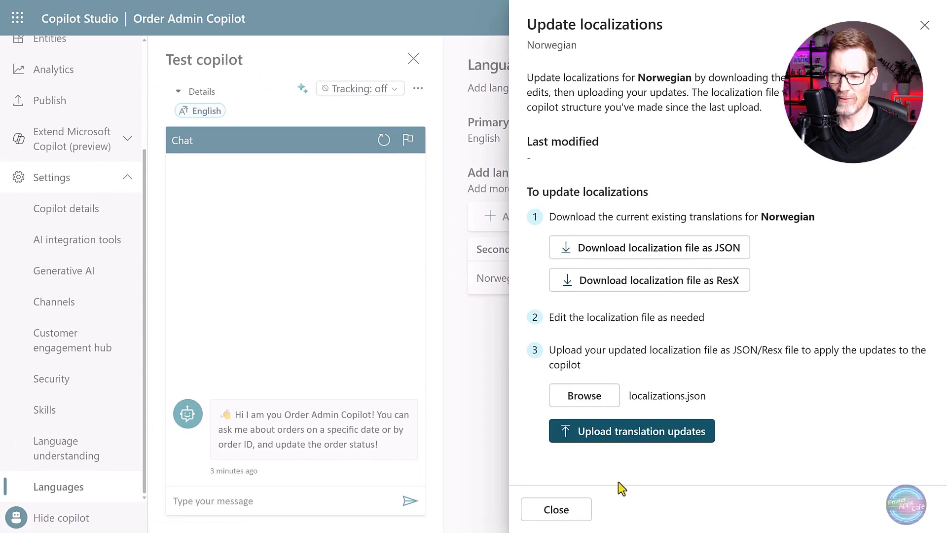
- Close the Norwegian localization panel and test in Norwegian Bokmål, viewing the Shipped orders card
{"action": "left_click", "coordinate": [632, 431]}
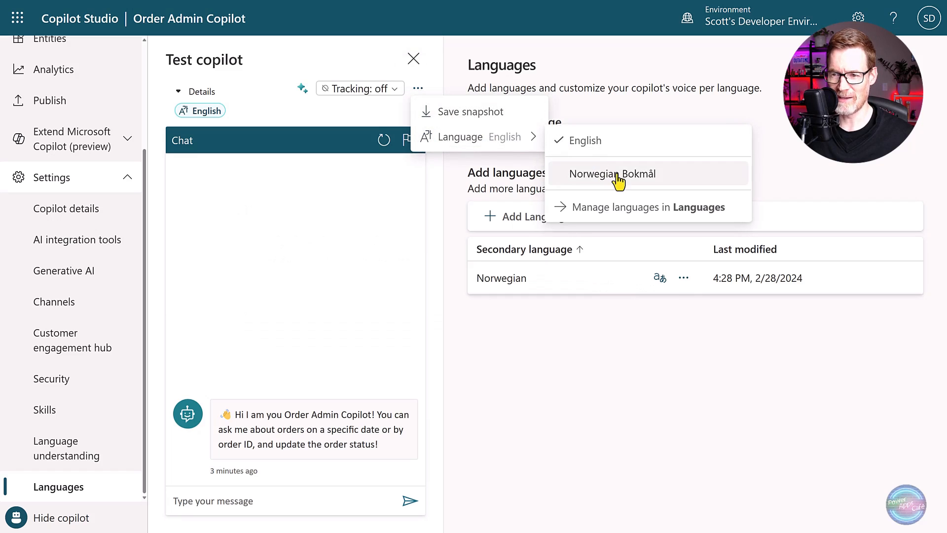
{"action": "left_click", "coordinate": [612, 173]}
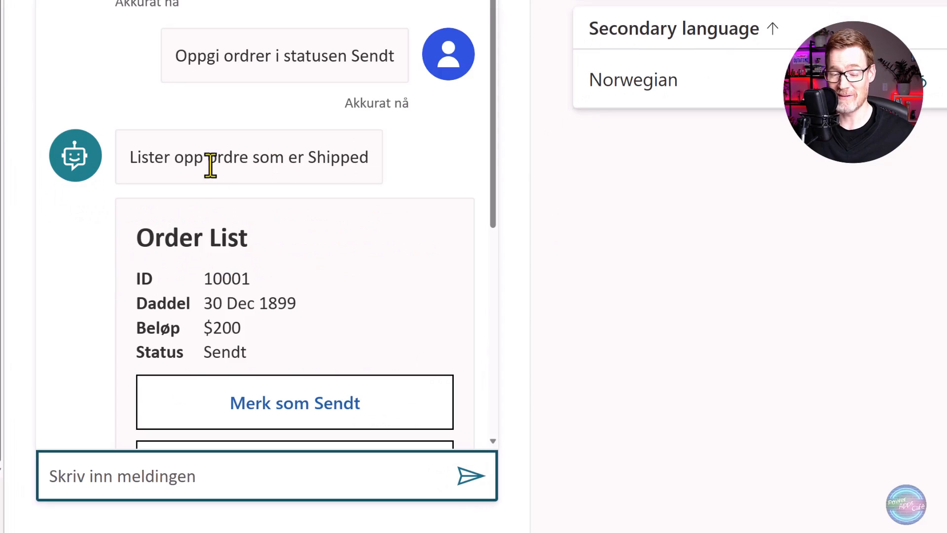
{"action": "mouse_move", "coordinate": [352, 226]}
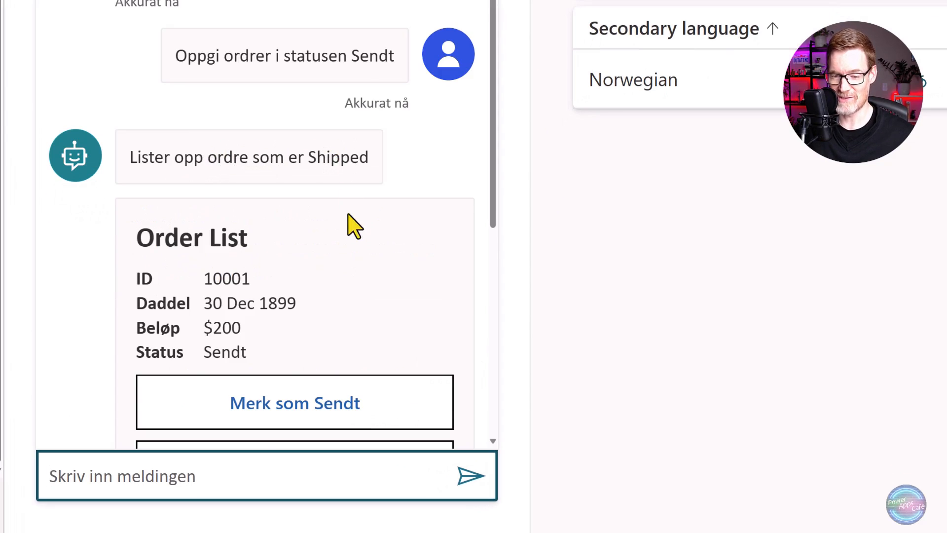
{"action": "scroll", "scroll_direction": "down", "scroll_amount": 3}
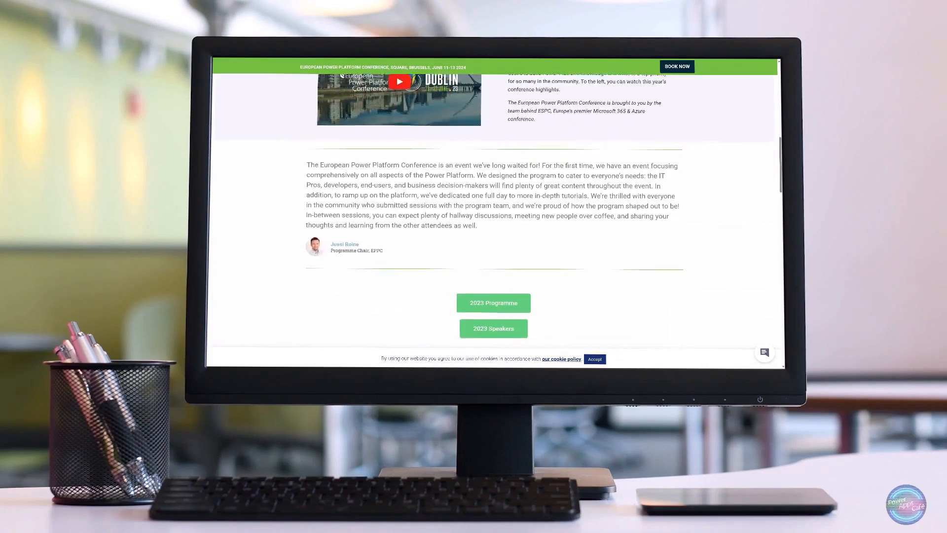
{"action": "scroll", "scroll_direction": "up", "scroll_amount": 3}
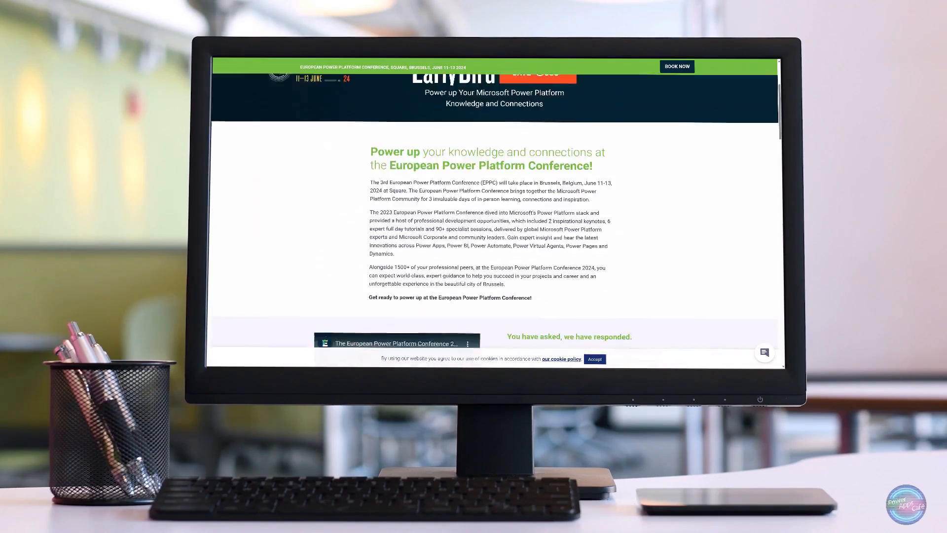
{"action": "scroll", "scroll_direction": "down", "scroll_amount": 3}
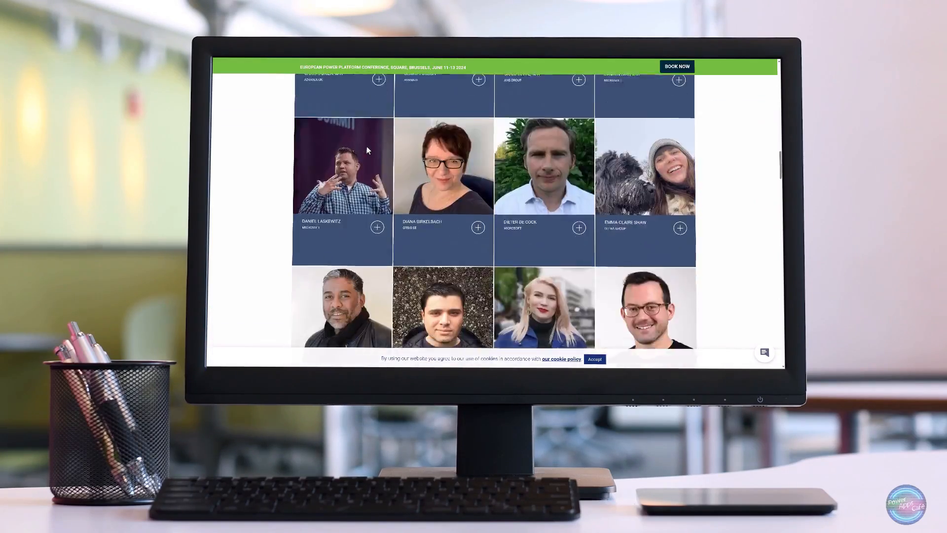
{"action": "scroll", "scroll_direction": "down", "scroll_amount": 3}
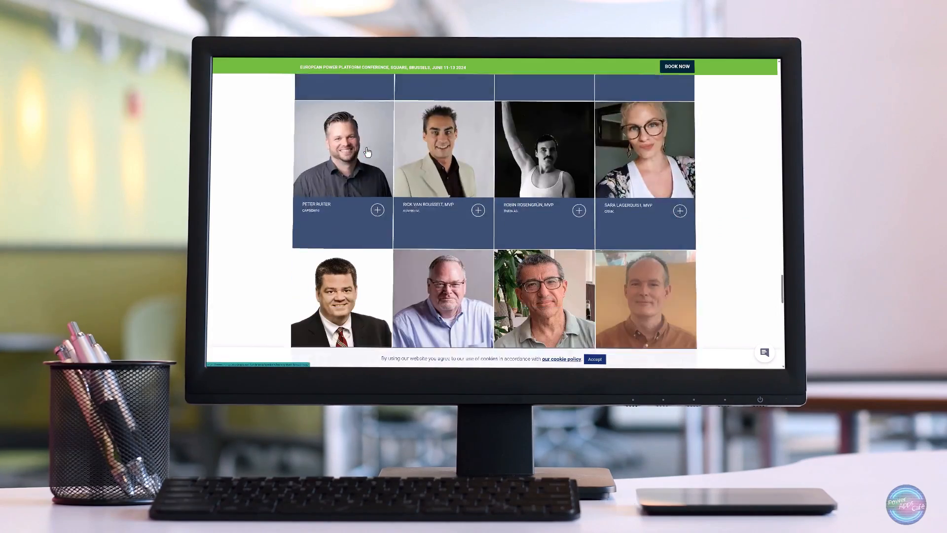